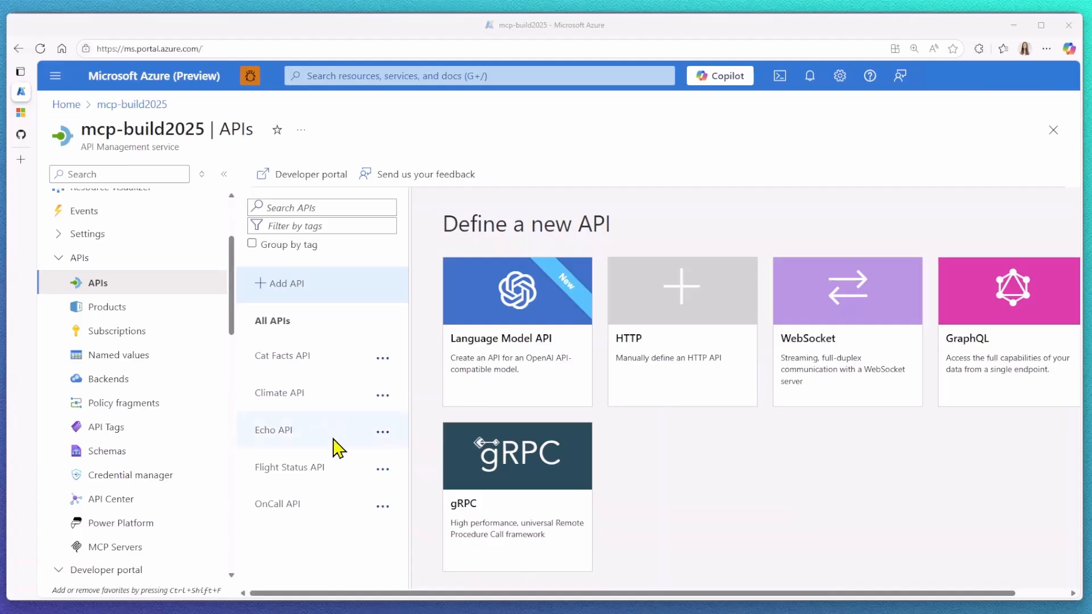
mouse_move(339, 507)
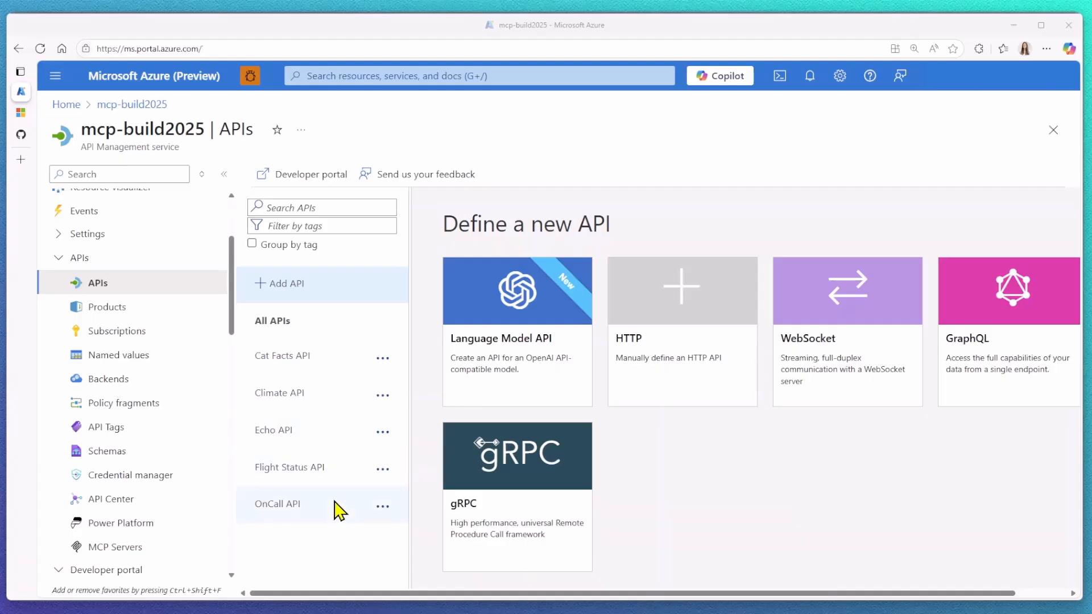
mouse_move(115, 547)
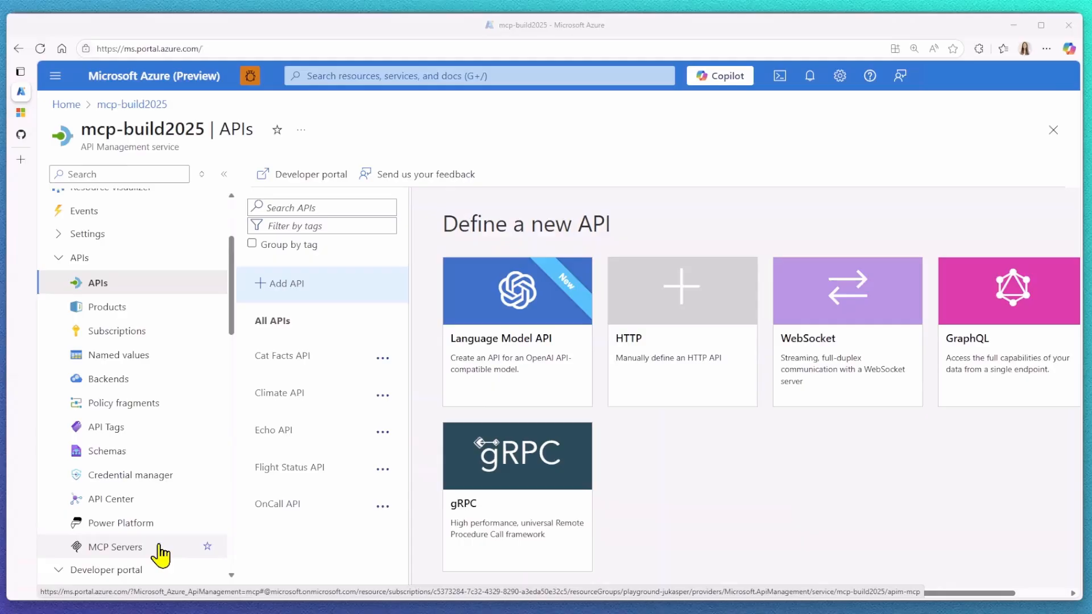
Show the MCP Servers list of the mcp-build2025 API Management service.
click(116, 547)
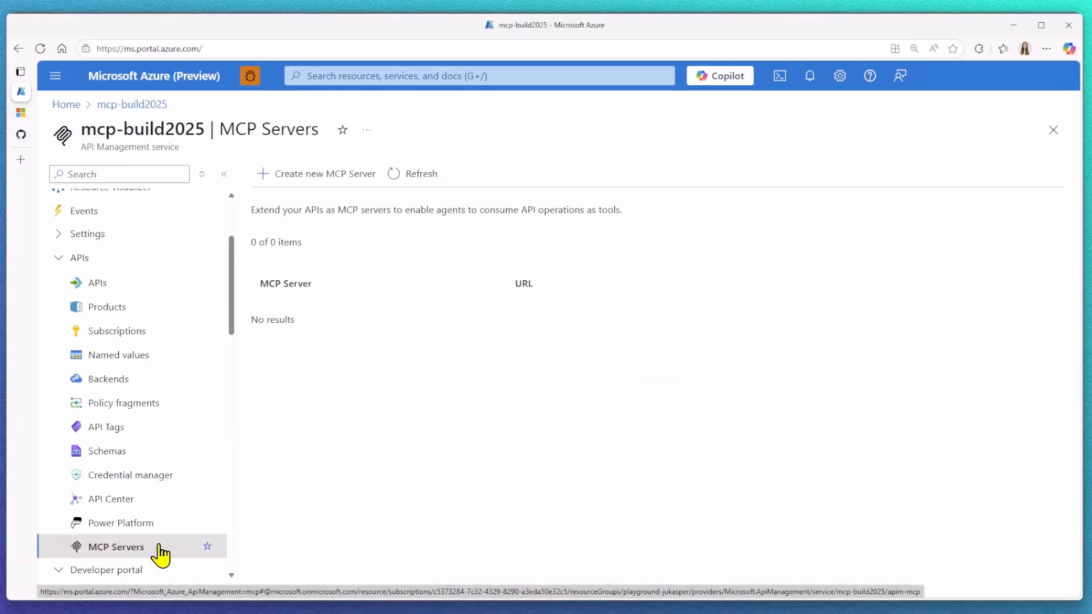
mouse_move(423, 241)
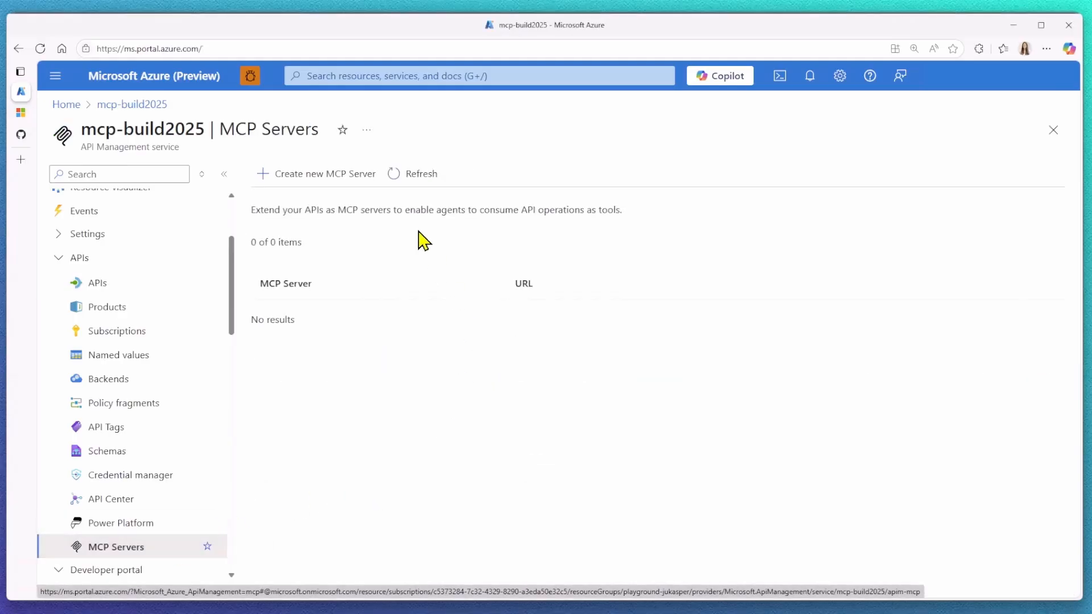
mouse_move(376, 181)
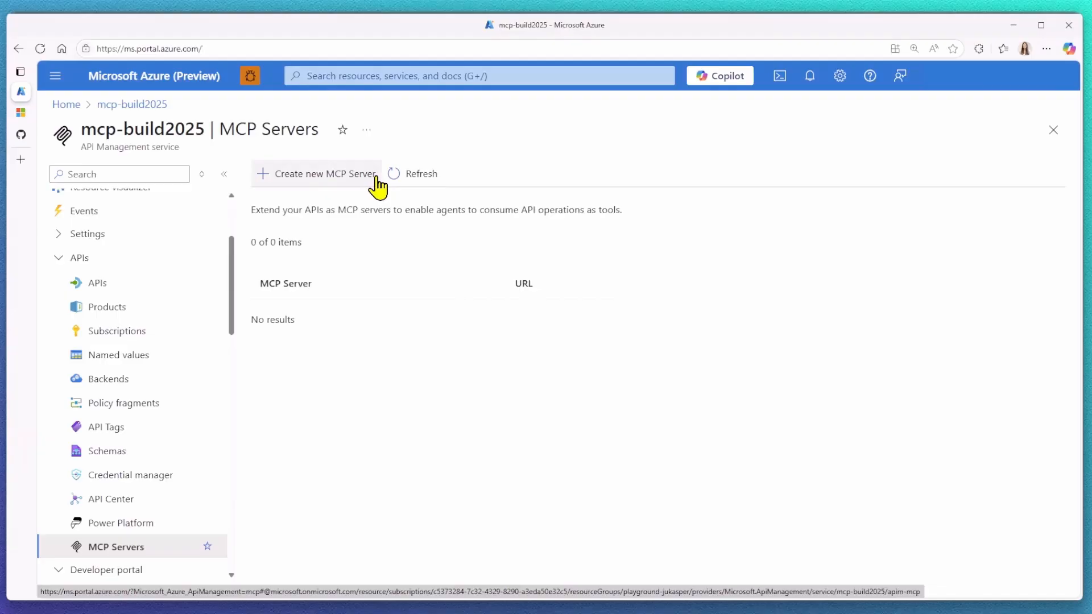
Start a new MCP server based on OnCall API and list its operations.
click(315, 173)
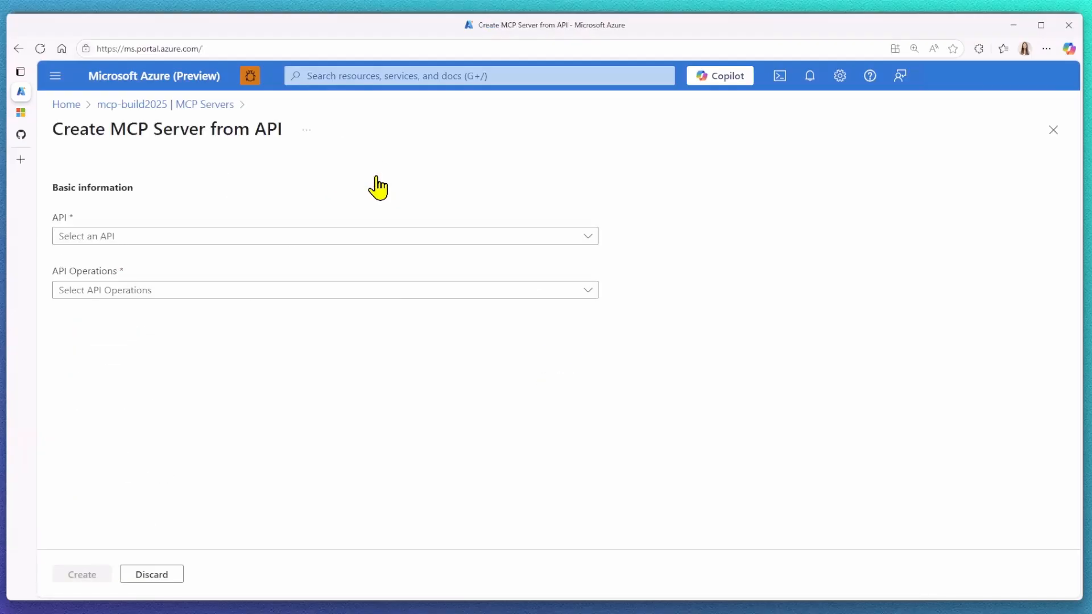
mouse_move(588, 240)
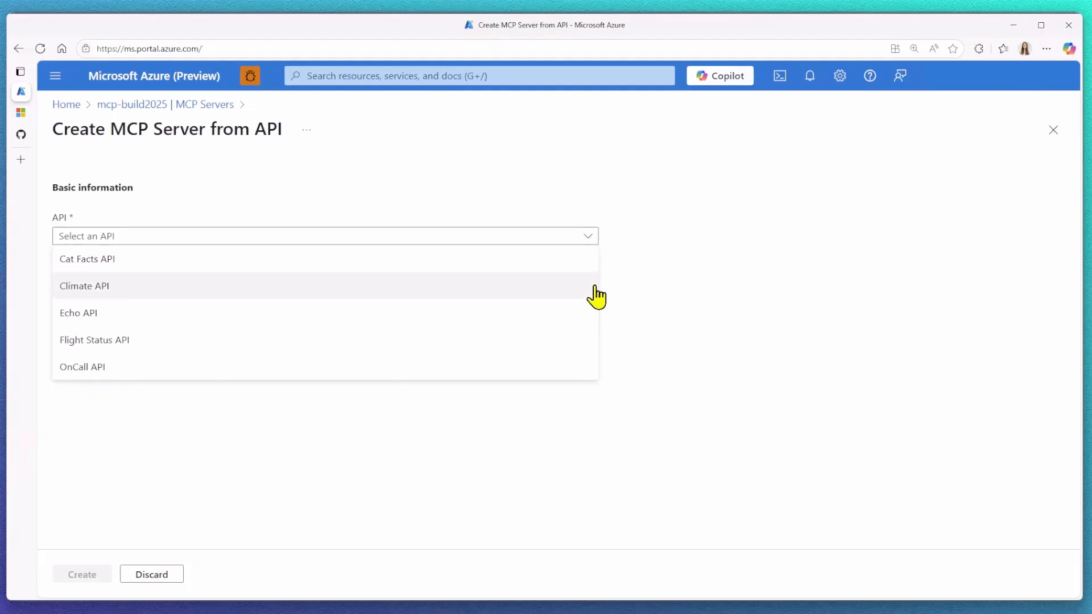
click(81, 367)
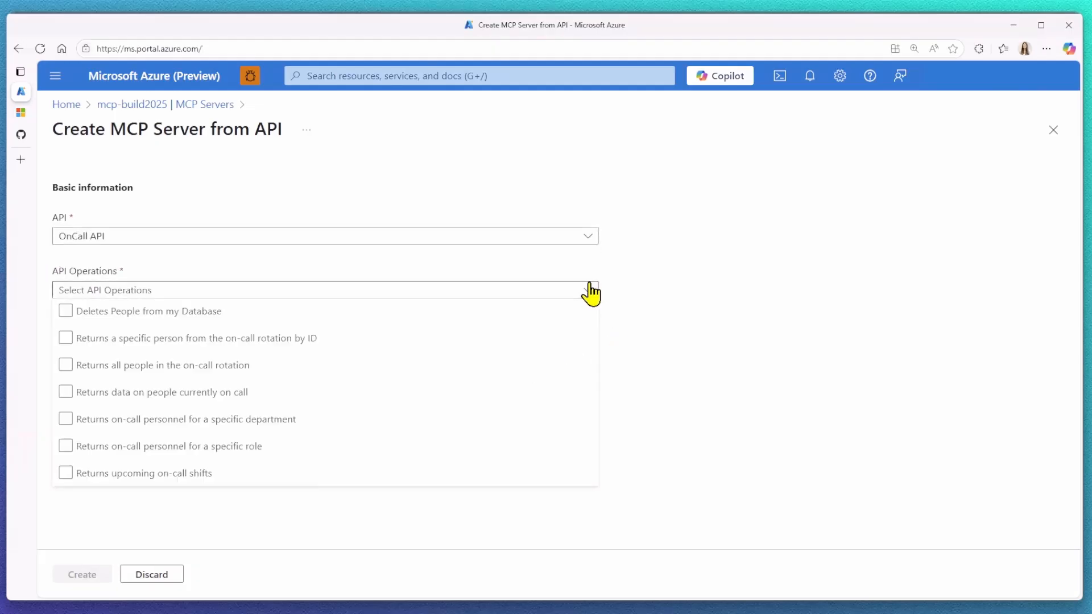
click(65, 339)
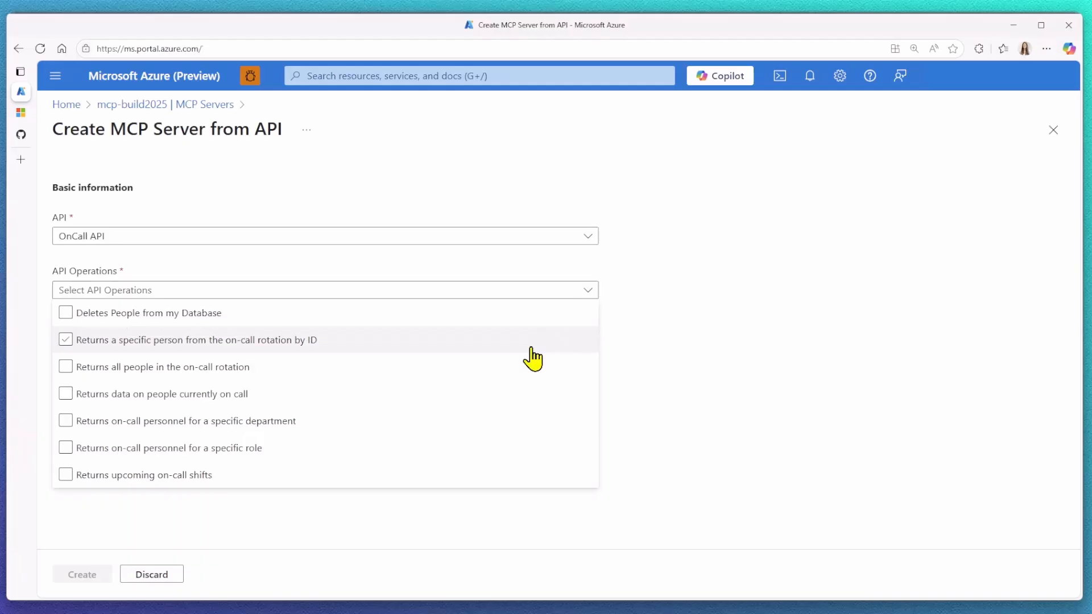
Select the all-people-in-rotation and upcoming on-call shifts operations for the server.
click(66, 367)
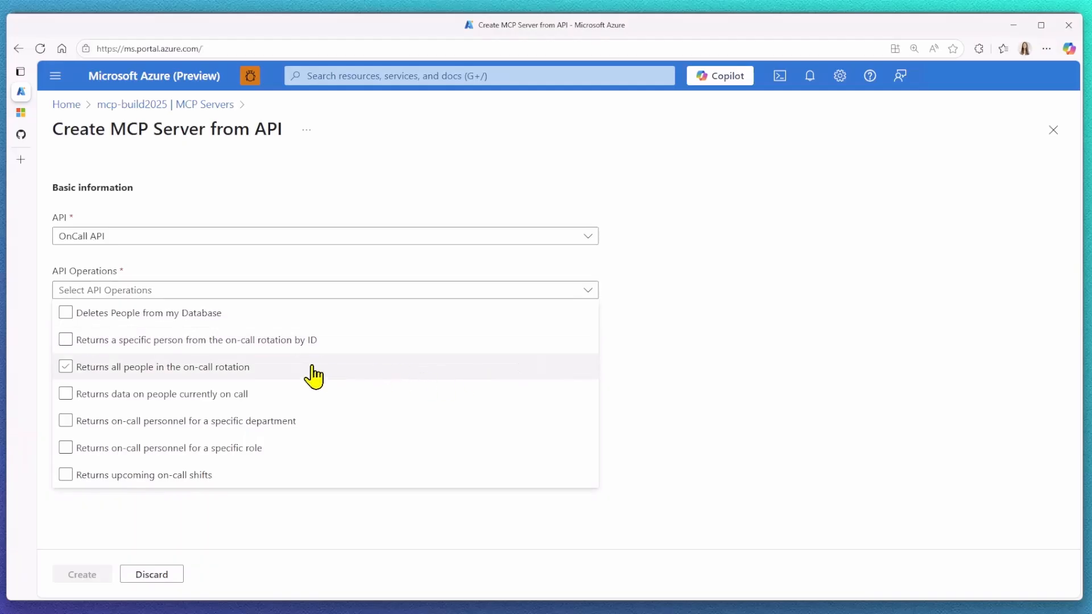
click(65, 367)
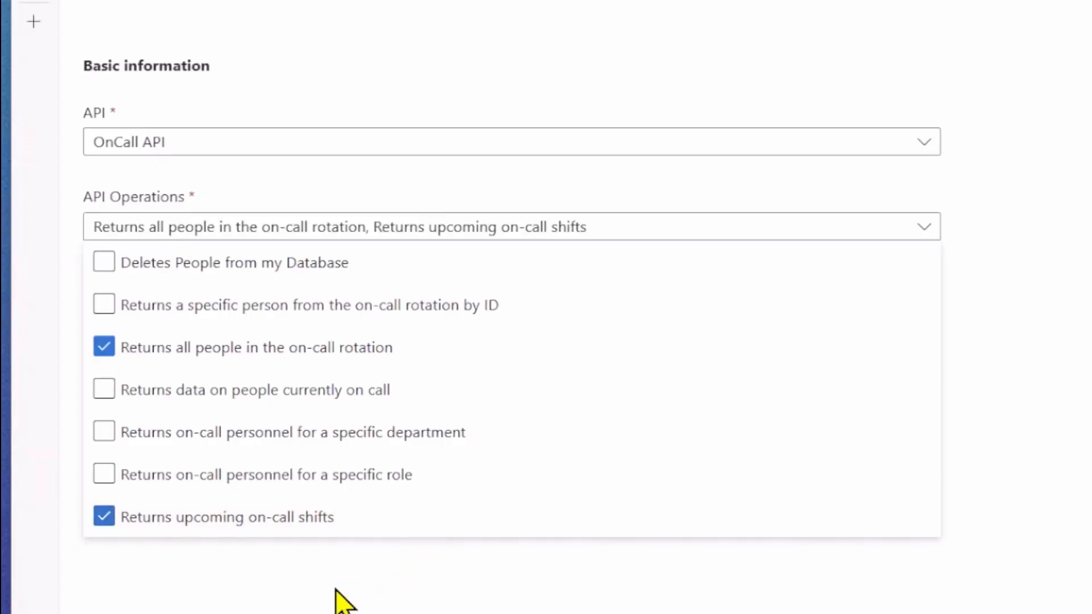
mouse_move(338, 595)
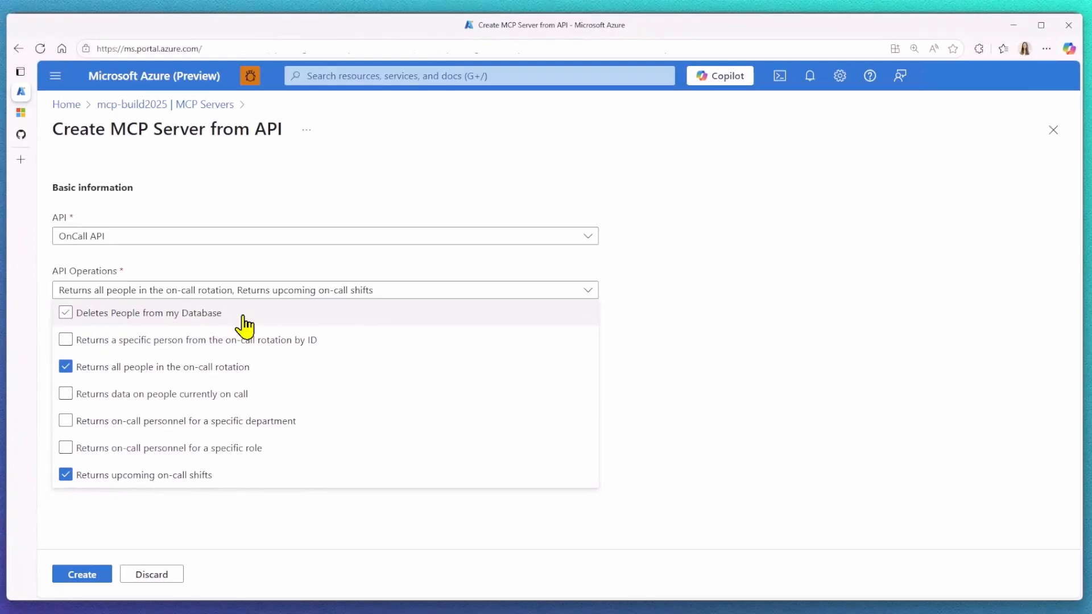
click(66, 312)
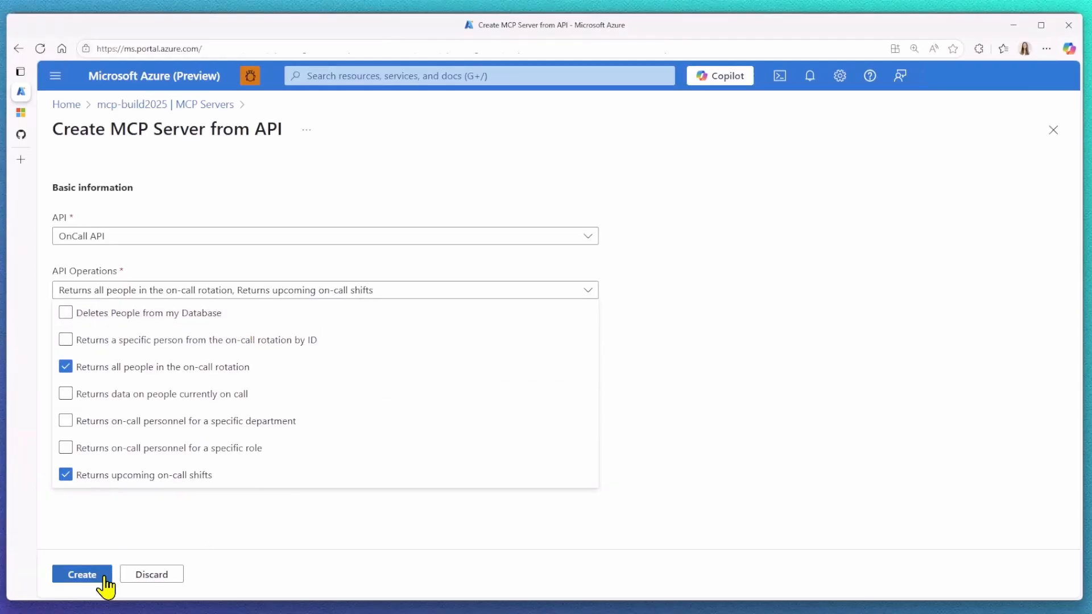
Create the MCP server, then expand OnCall API's operations to the upcoming-shifts policy.
click(81, 573)
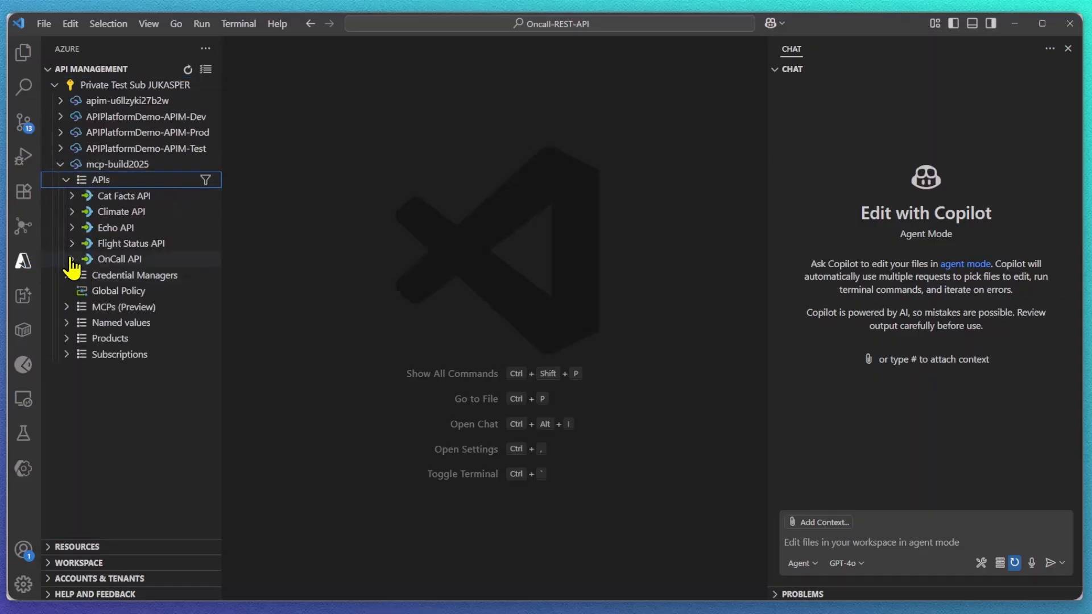
click(72, 258)
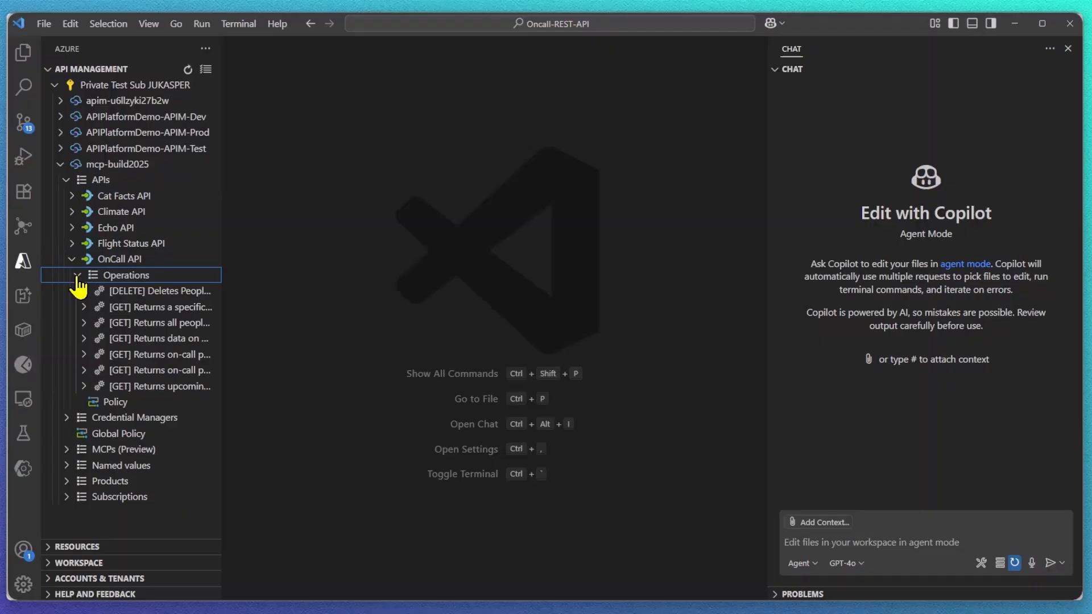
mouse_move(124, 393)
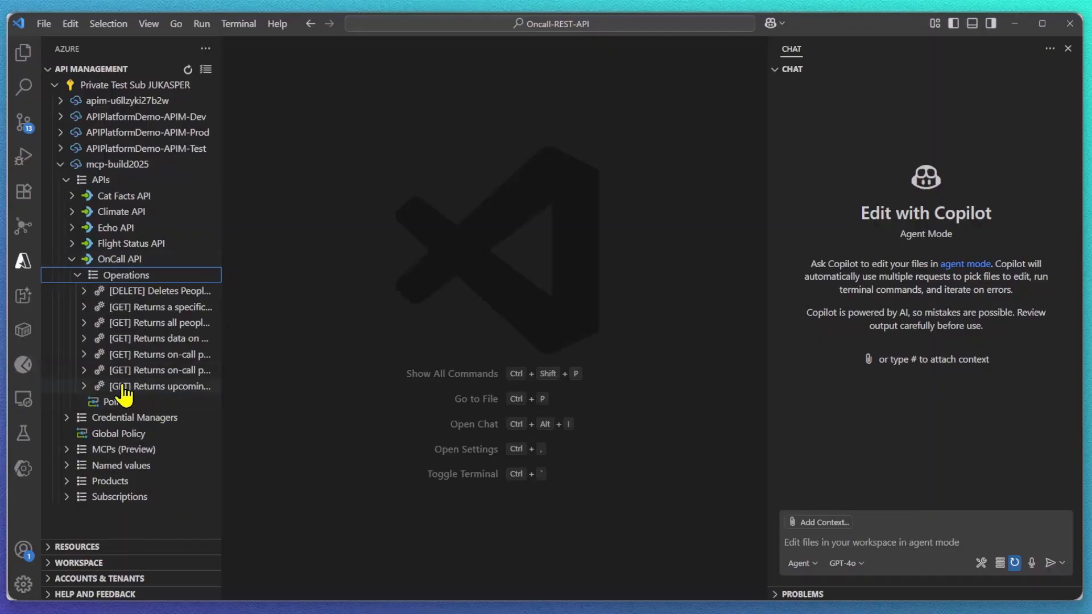
click(160, 386)
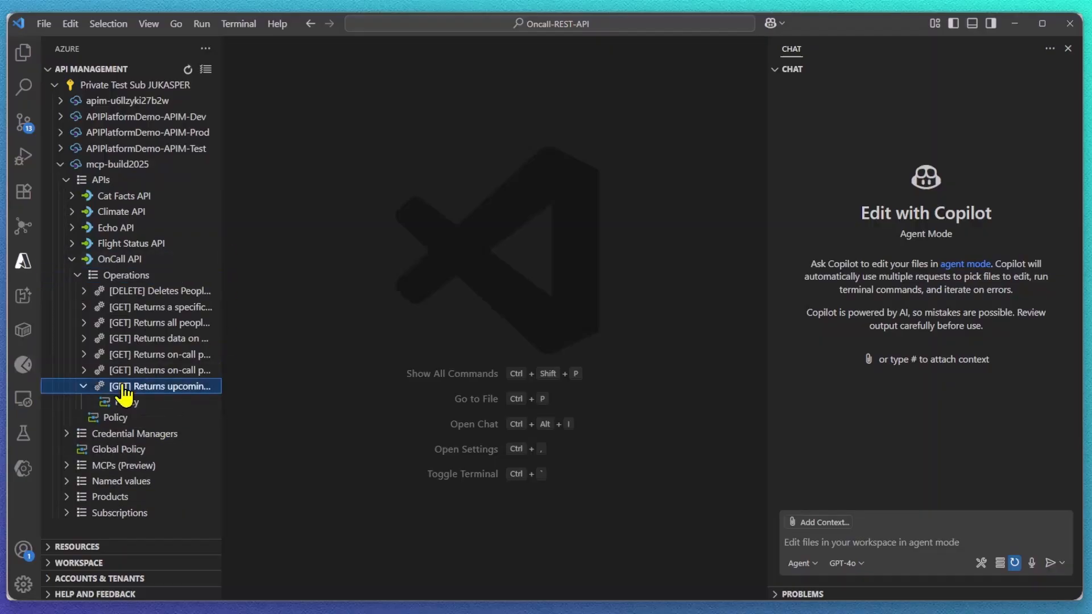
Generate a test request for upcoming shifts using the built-in all-access subscription key.
right_click(161, 386)
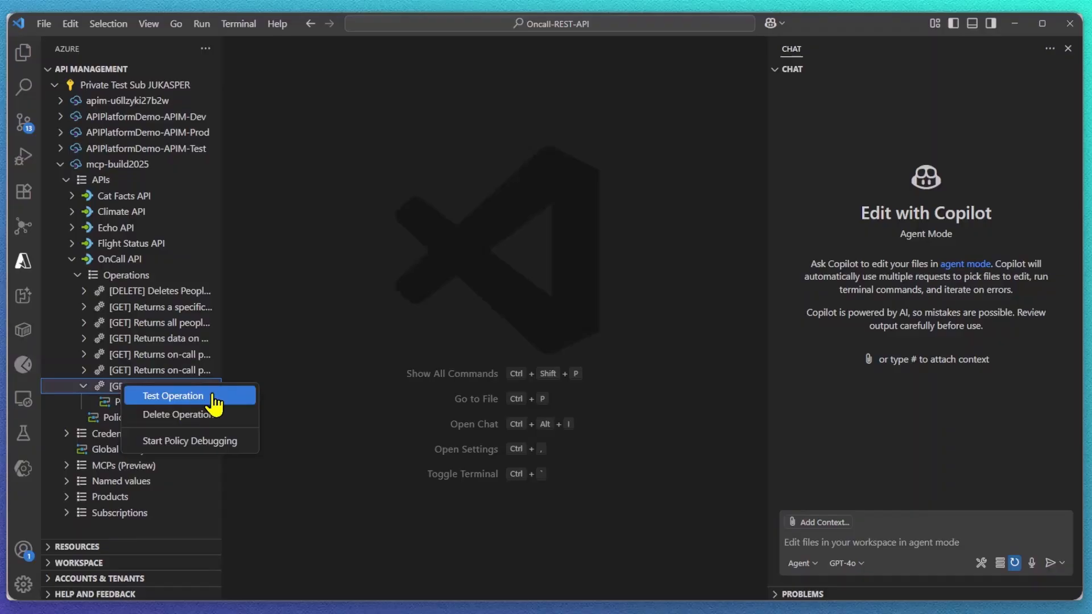
click(172, 396)
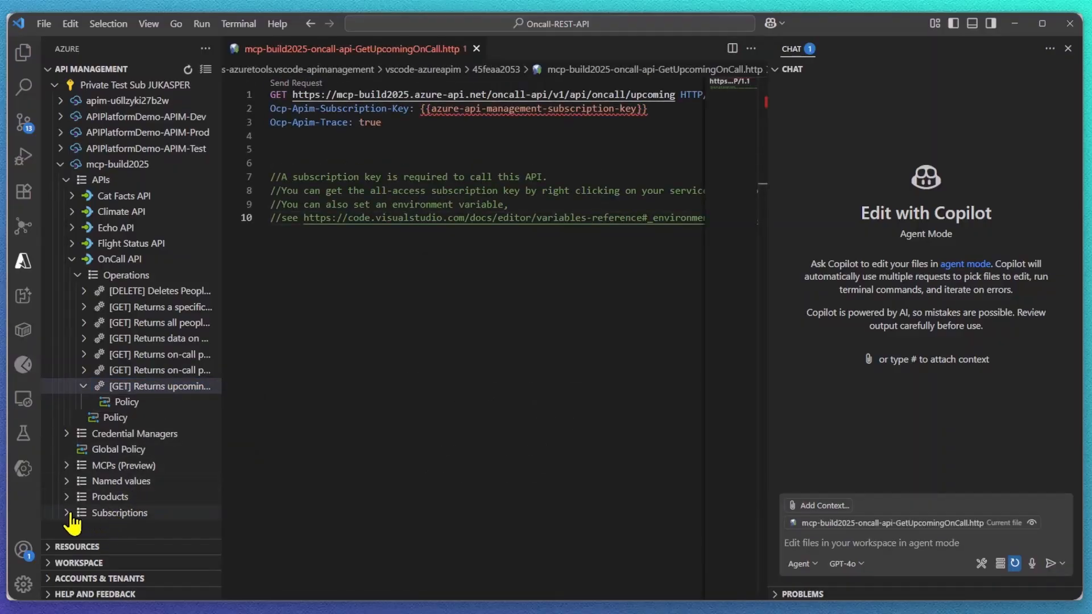
click(67, 513)
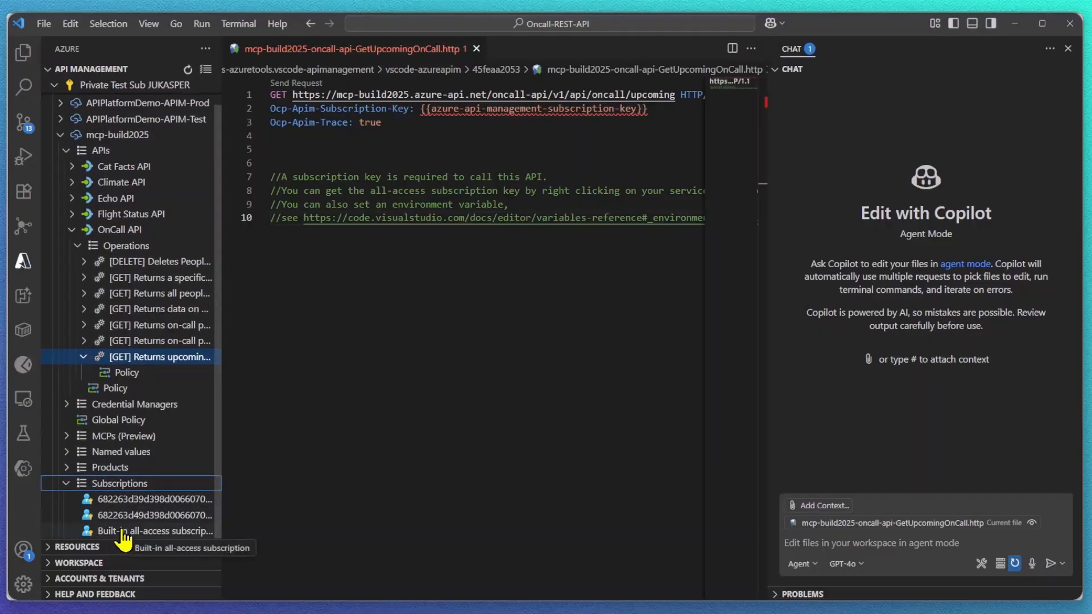
click(156, 531)
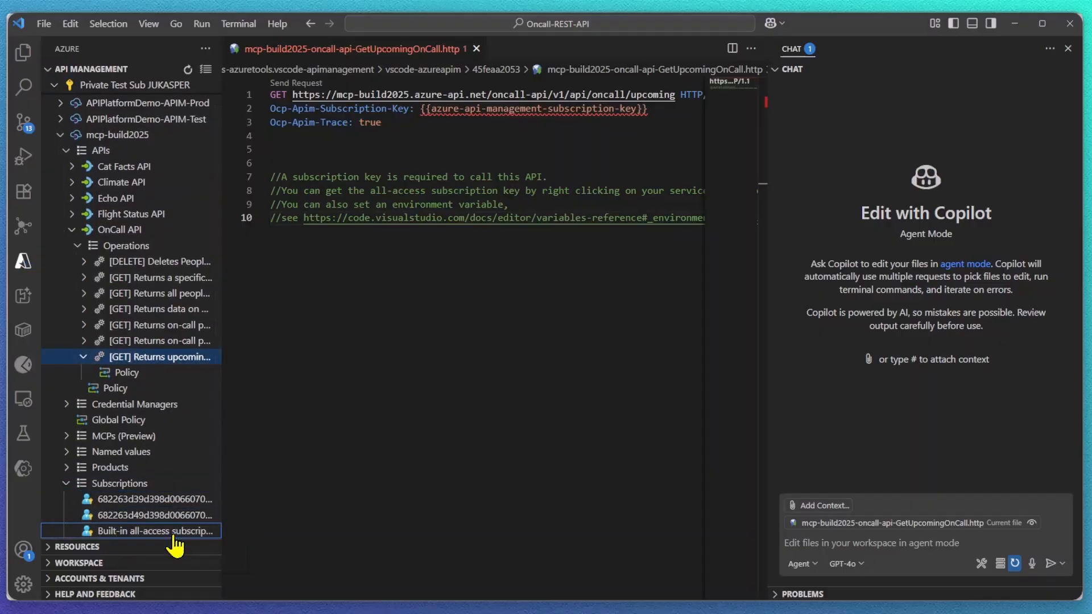
mouse_move(456, 57)
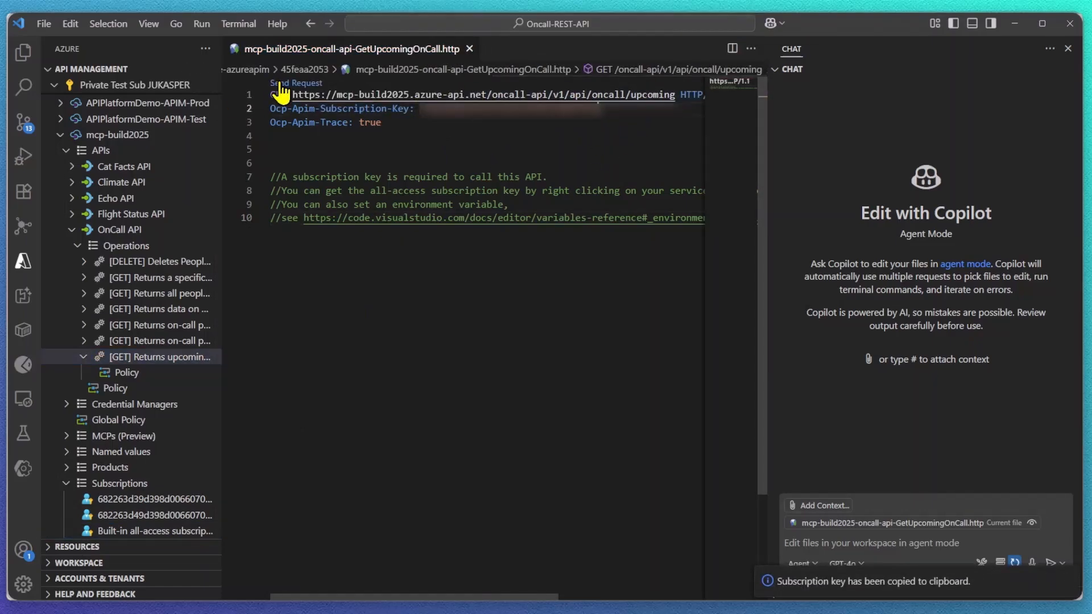
Send the upcoming on-call request and review the returned personnel JSON.
click(291, 83)
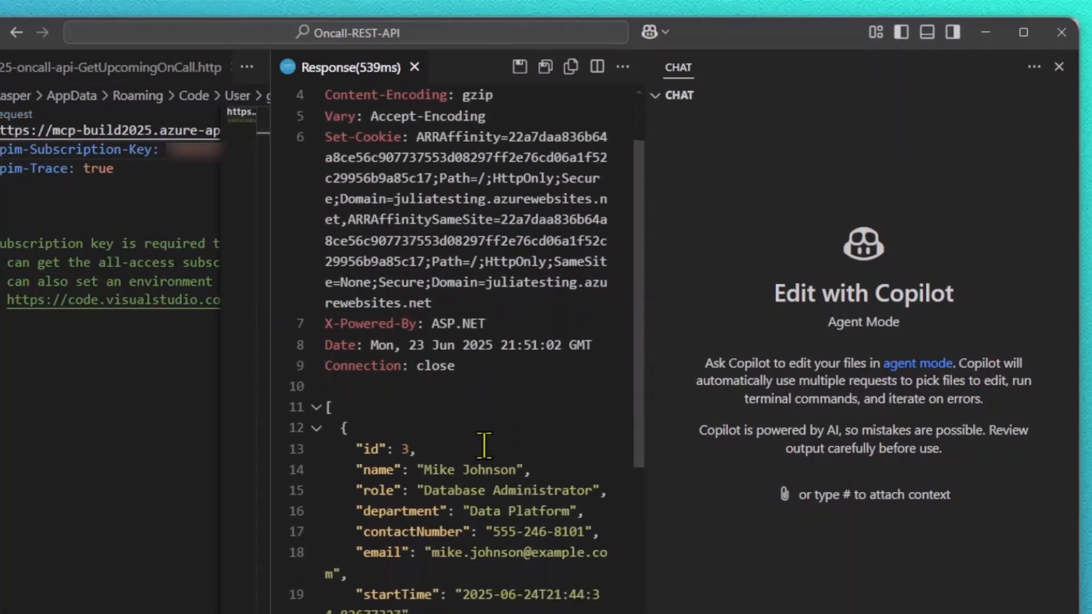
scroll(up, 3)
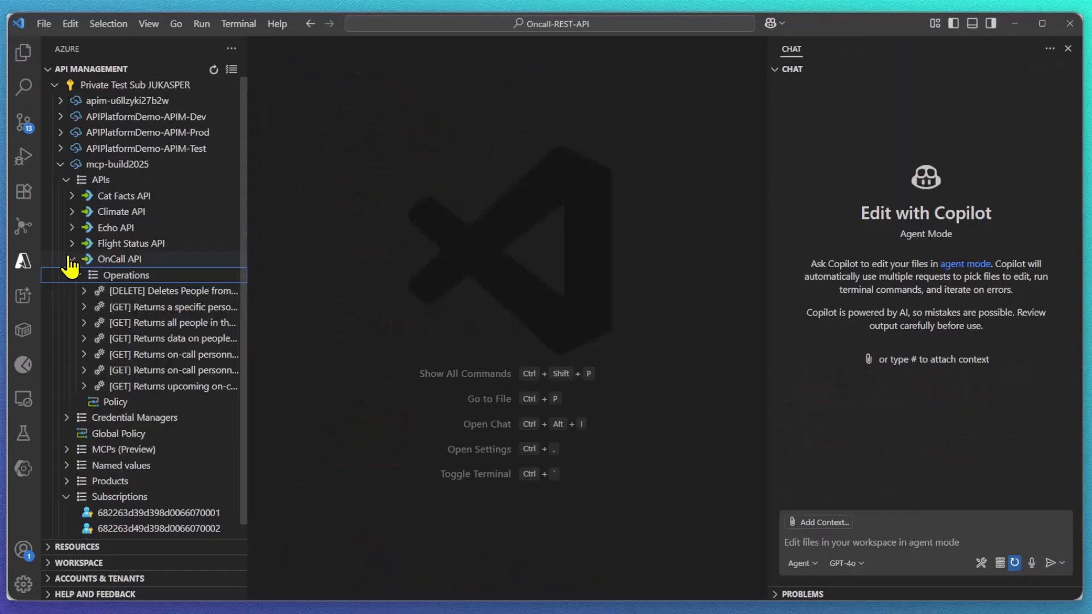
Copy the OnCall API MCP server's Streamable HTTP endpoint URL.
click(72, 258)
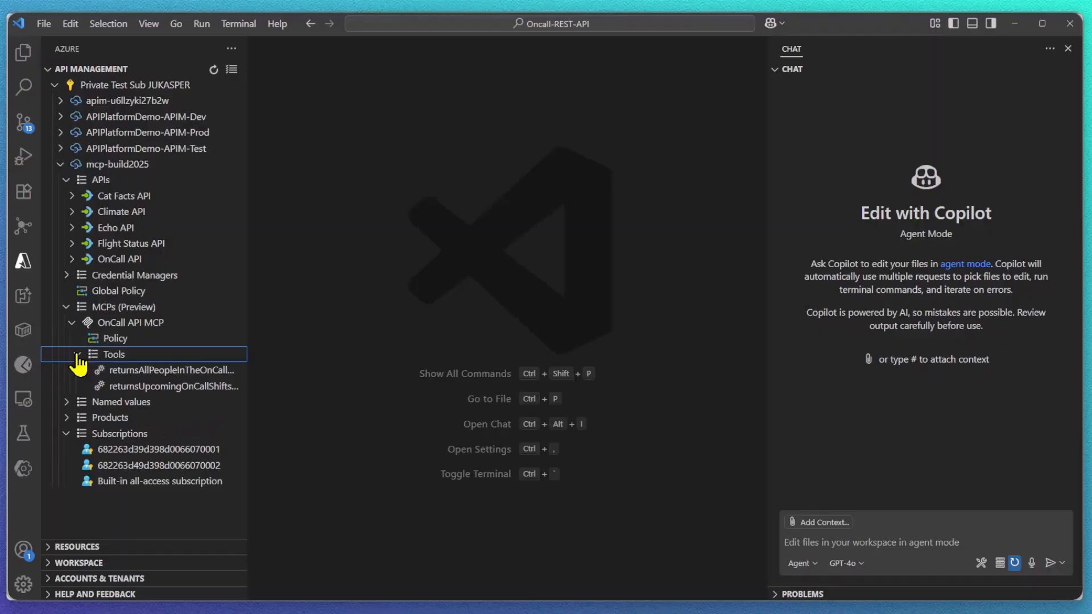
mouse_move(132, 328)
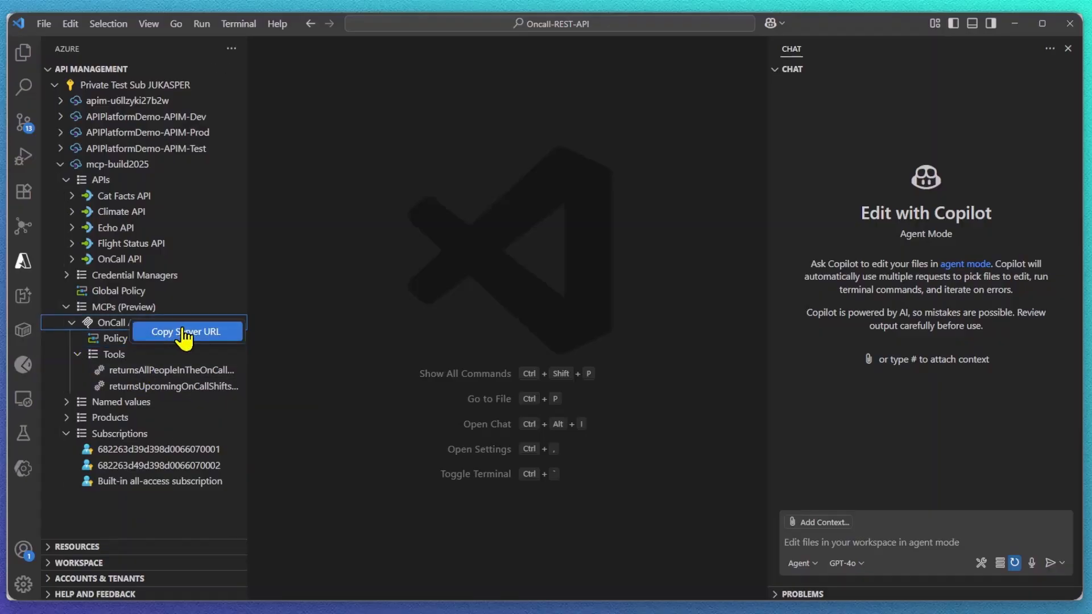
click(187, 331)
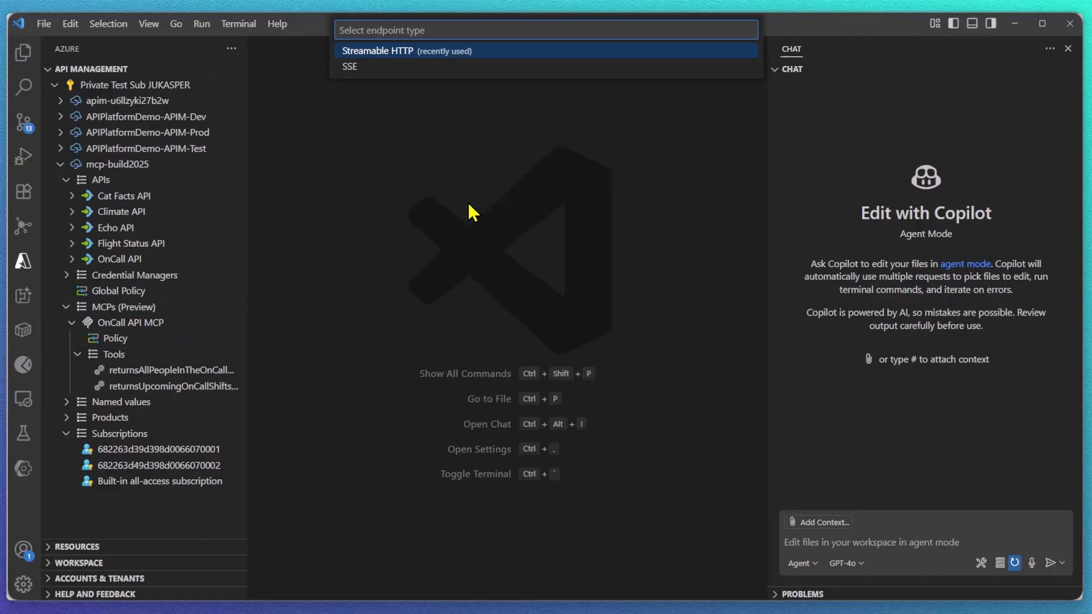
mouse_move(480, 59)
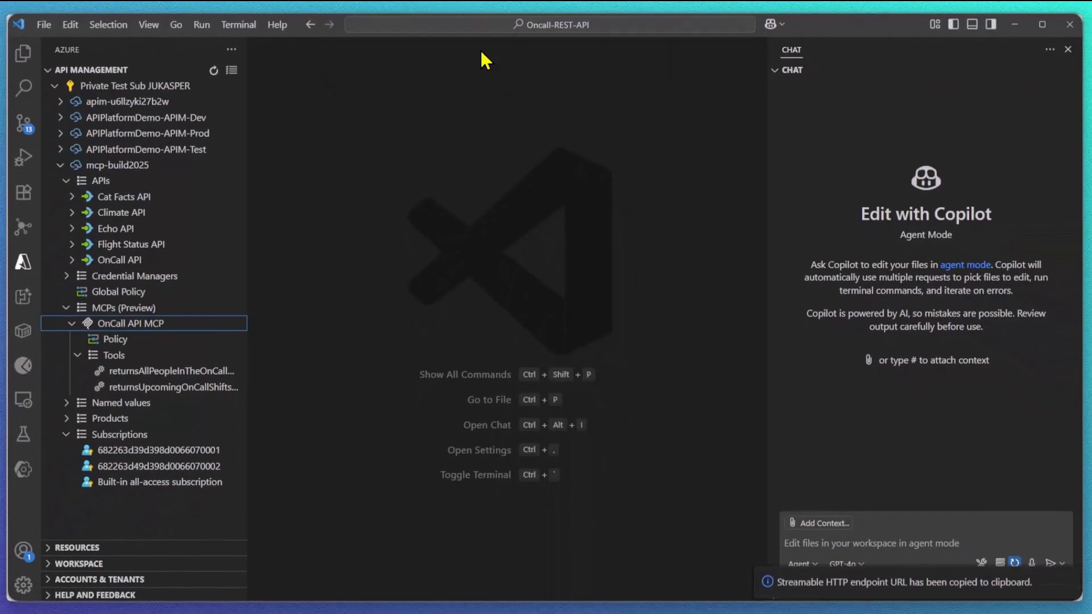
mouse_move(783, 590)
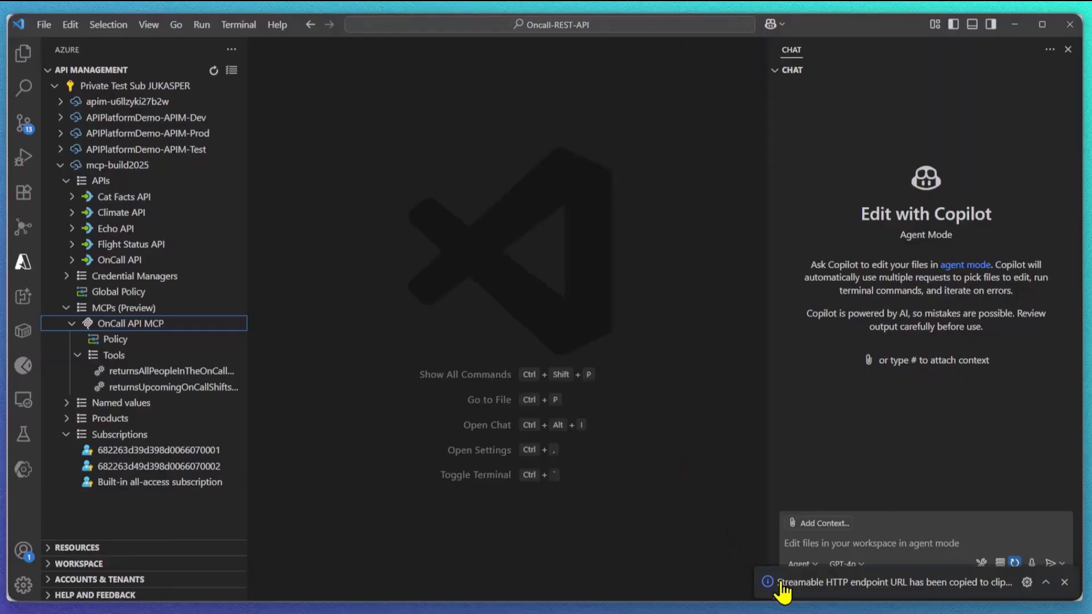
Add a remote HTTP MCP server named my-mcp-server-oncall at the copied URL via MCP: Add Server.
key(Ctrl+Shift+P)
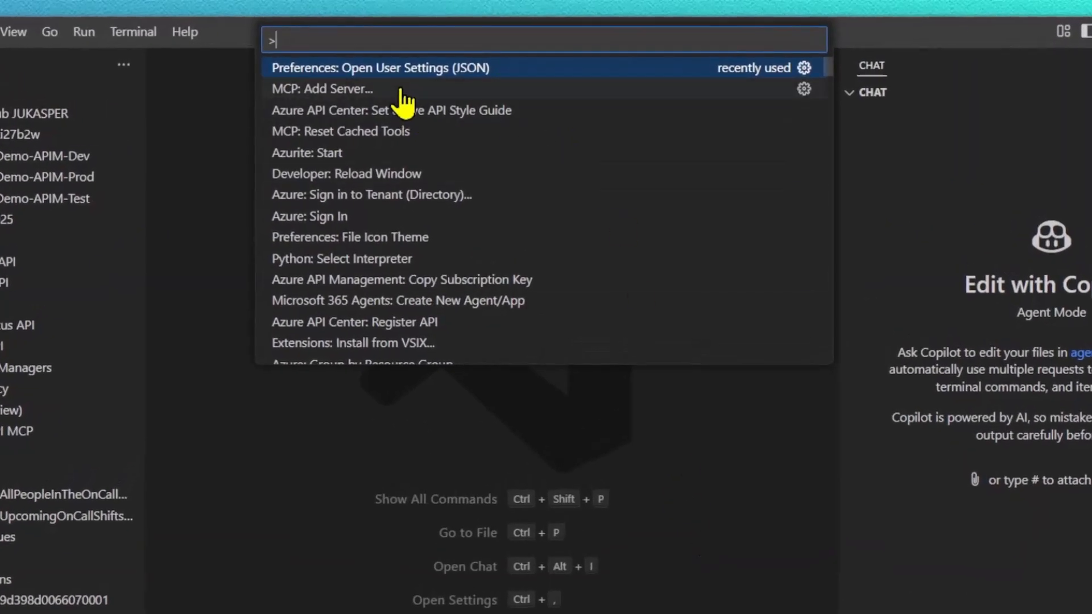
click(321, 89)
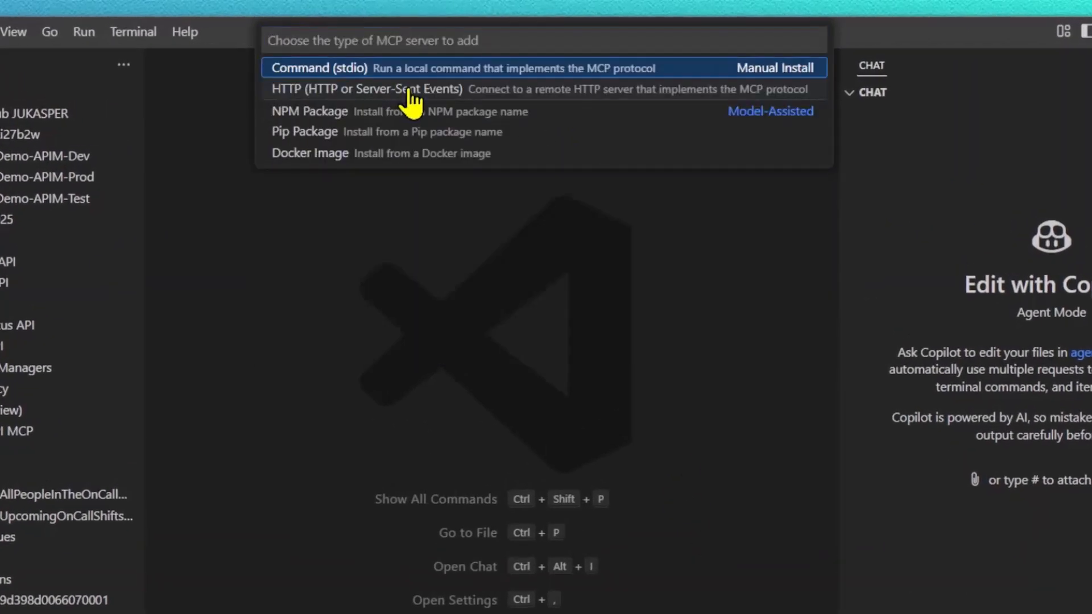
click(368, 89)
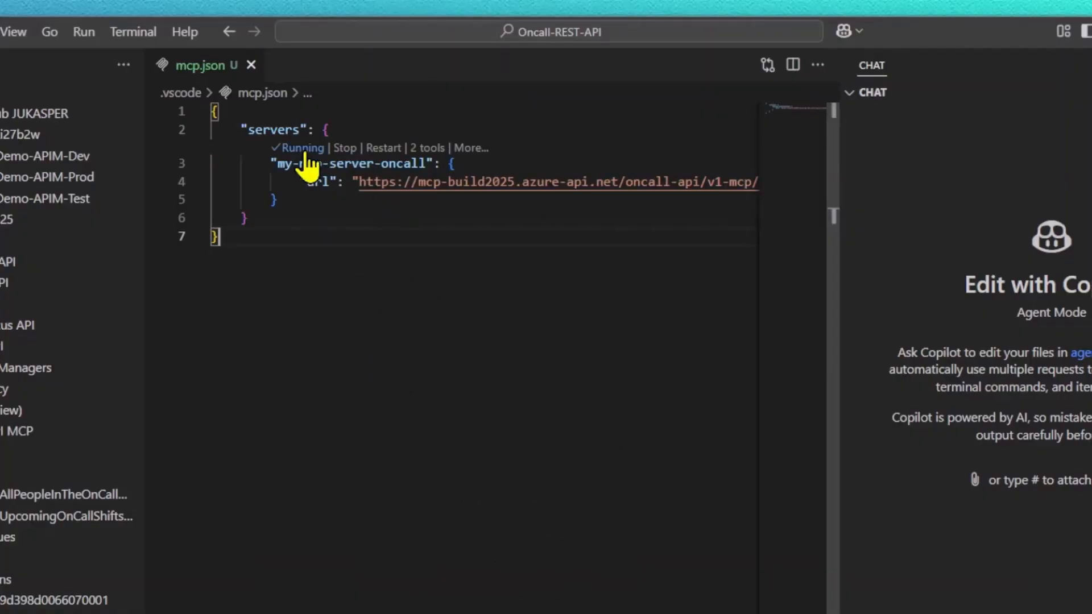
mouse_move(432, 161)
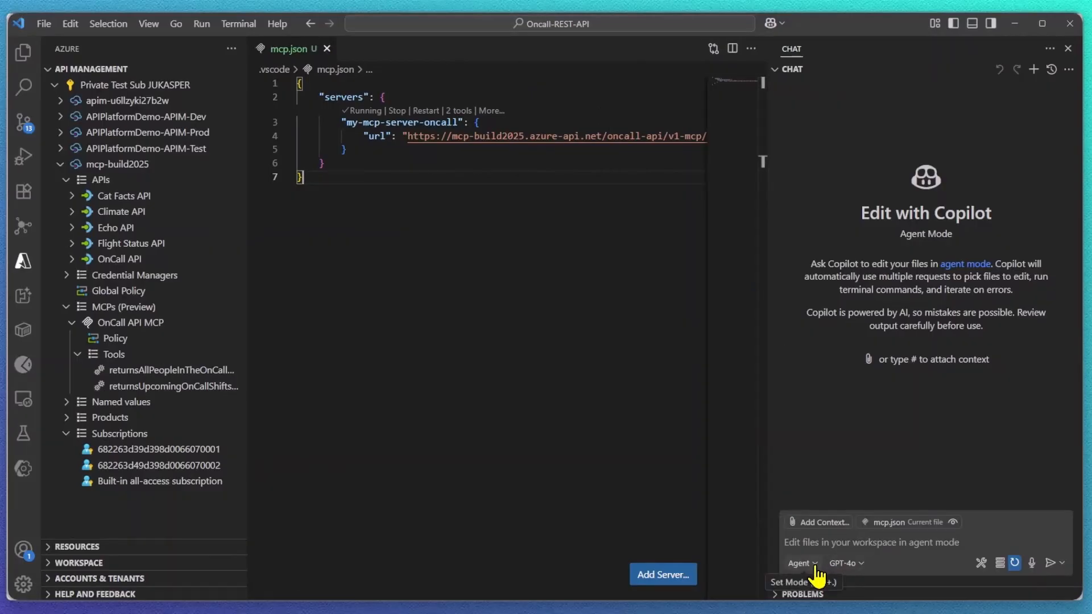
click(980, 563)
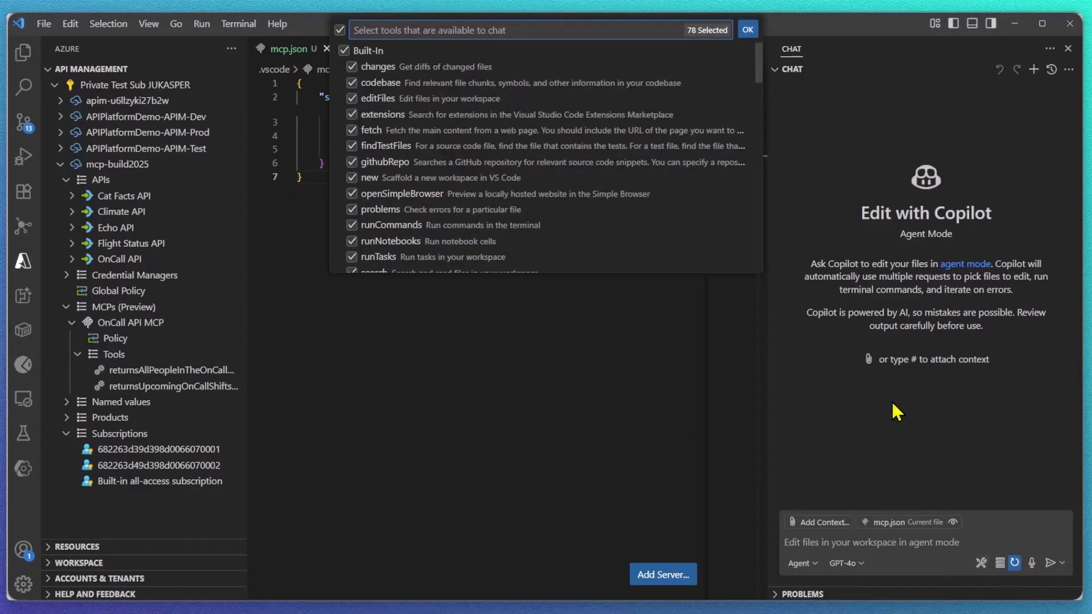
scroll(down, 3)
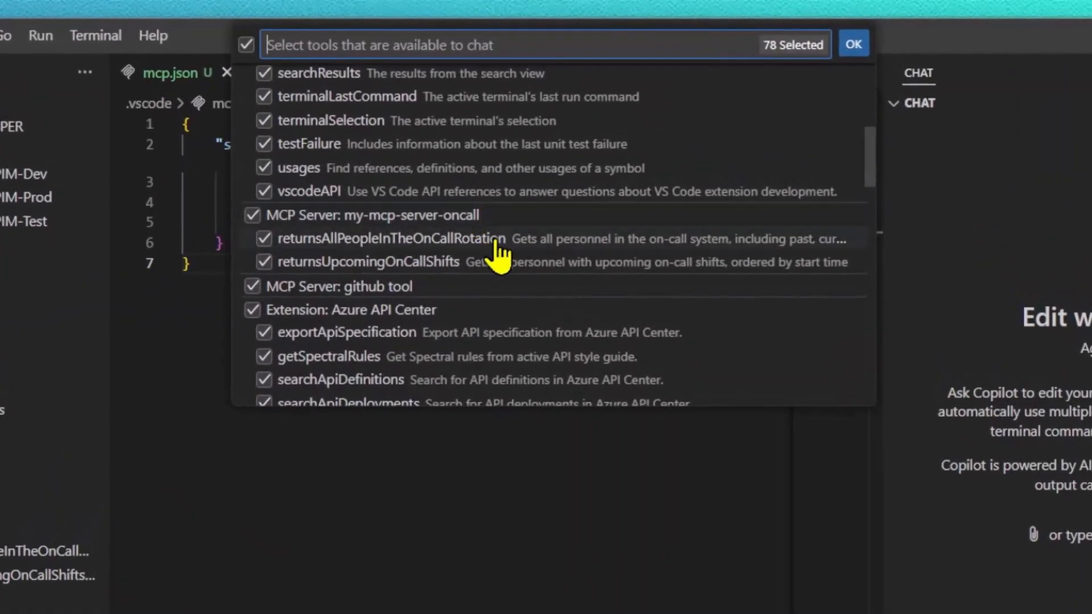
click(853, 44)
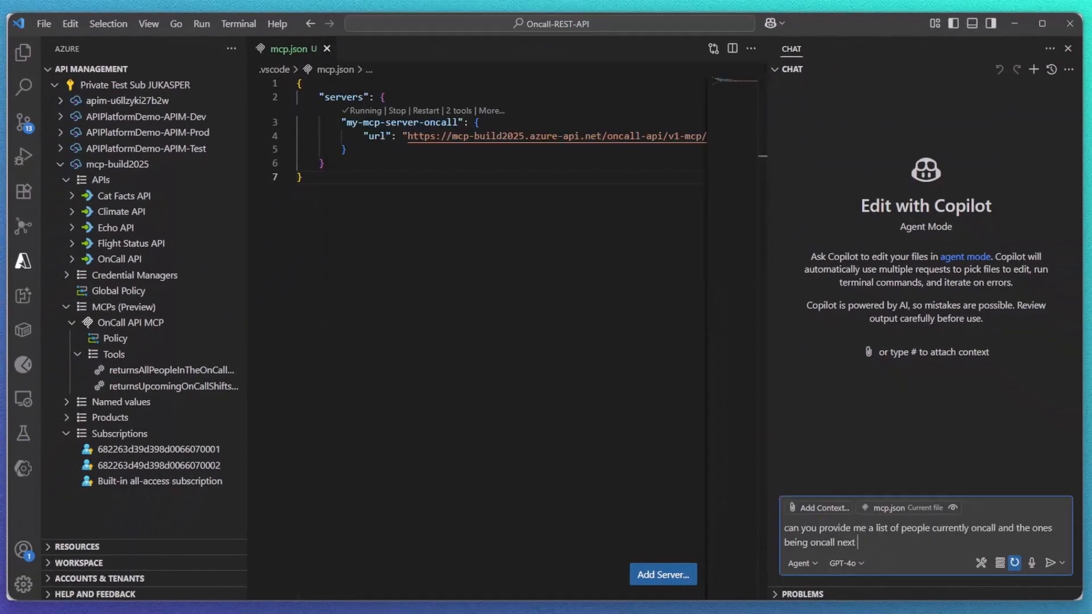
Ask Copilot who is on call now and next week, allowing both OnCall MCP tool runs.
text(week?)
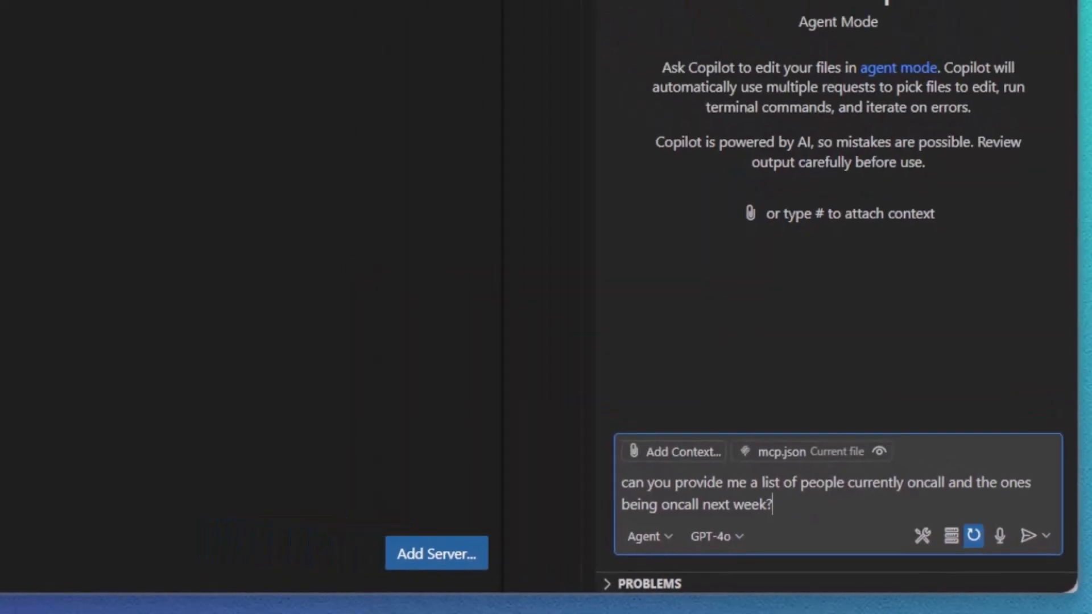
click(1031, 536)
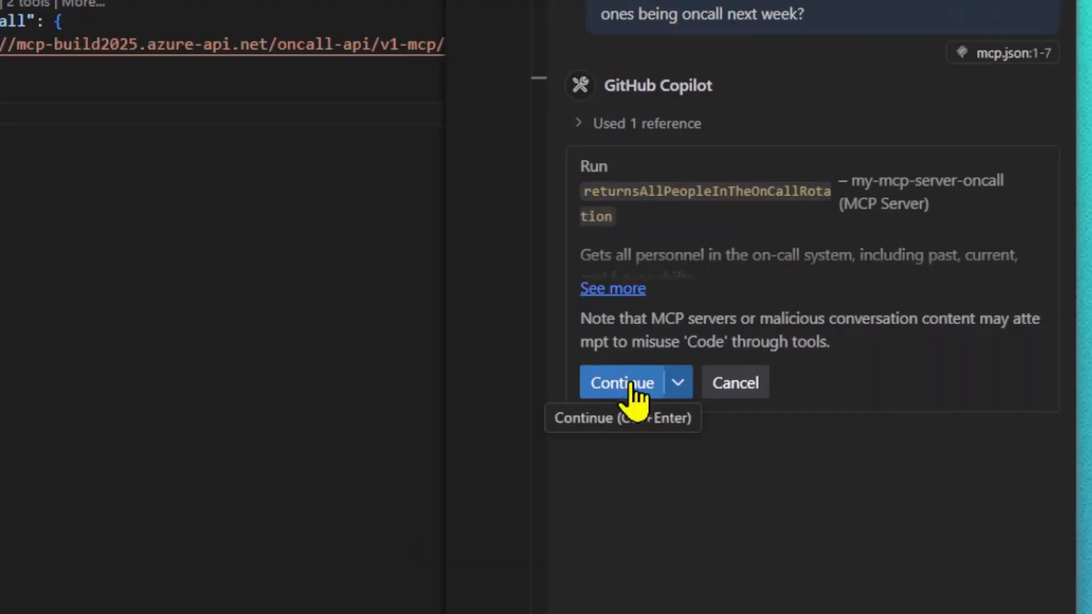
click(621, 382)
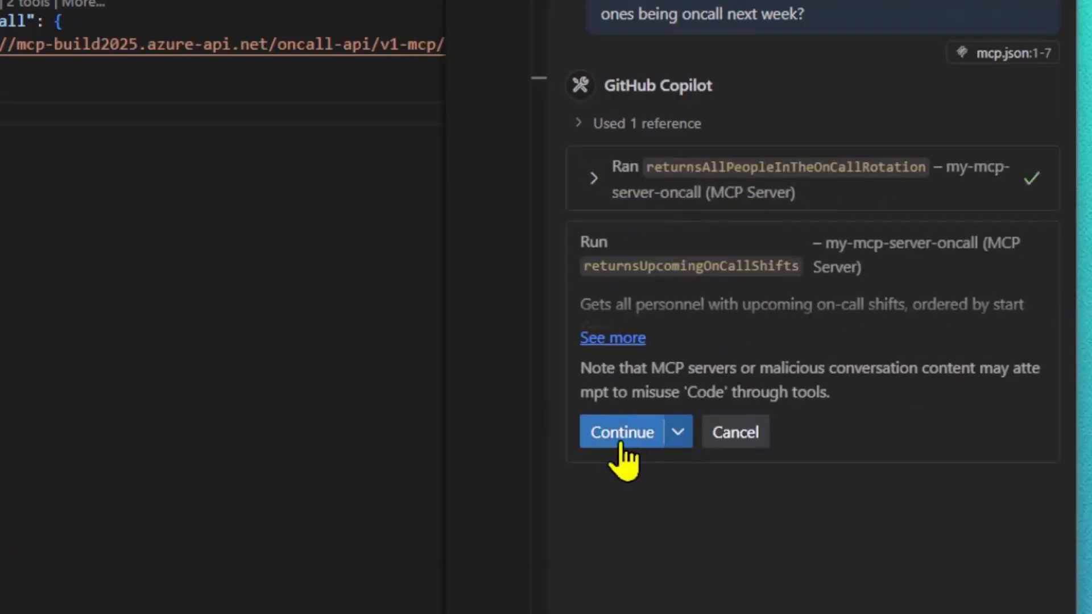
click(621, 432)
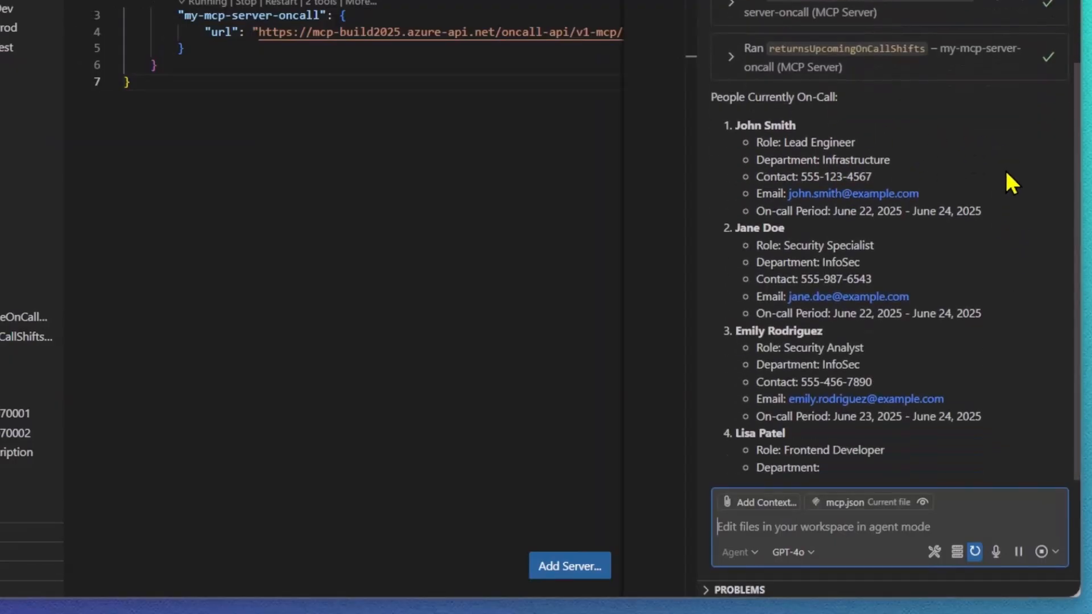
scroll(down, 3)
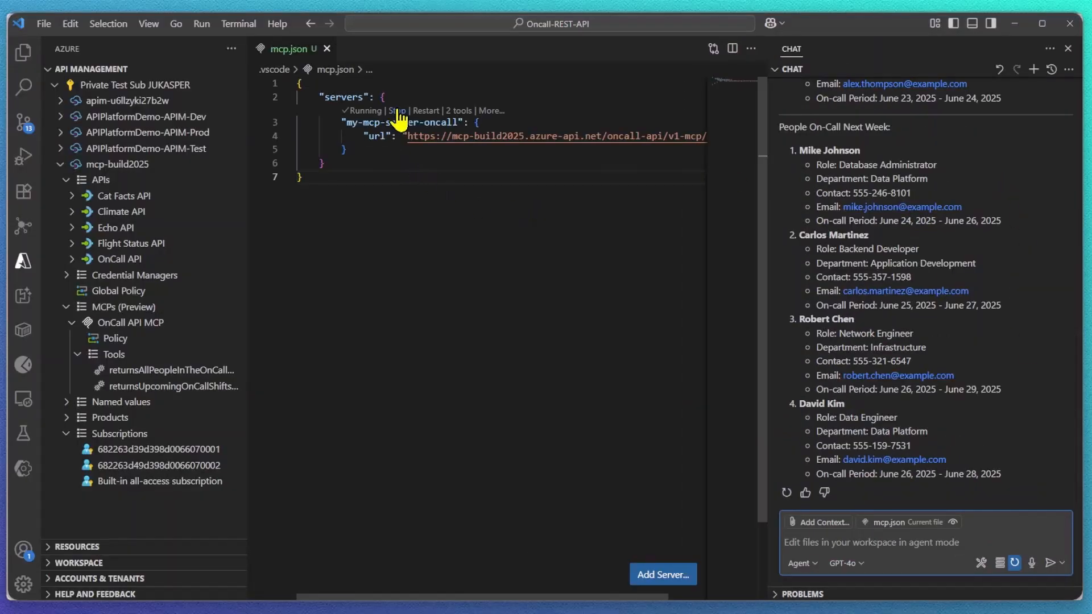
Show the OnCall API MCP server's policy and begin a Copilot request.
click(400, 110)
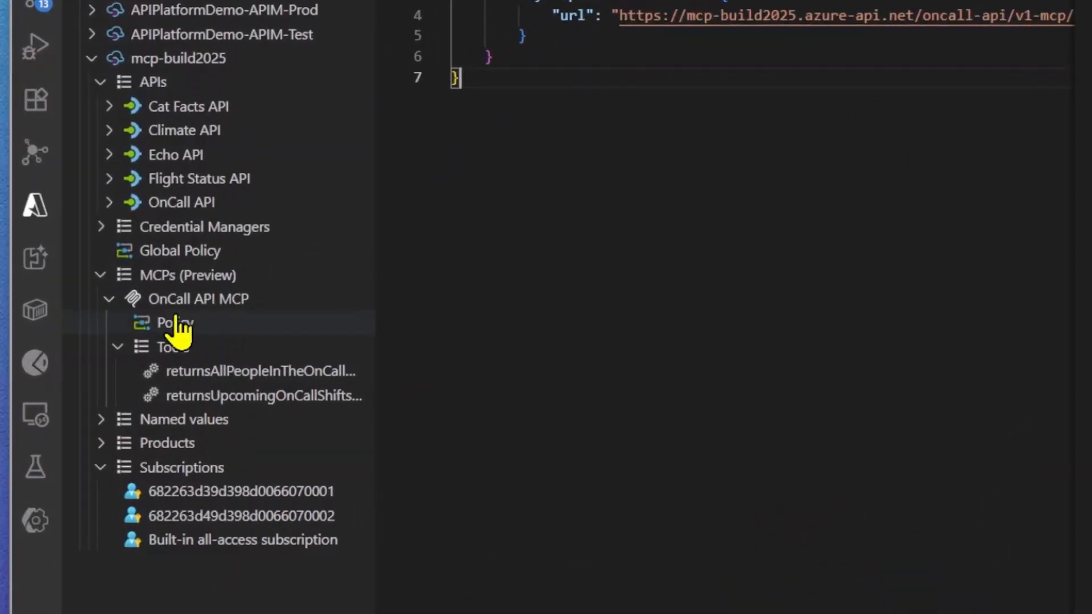
click(173, 322)
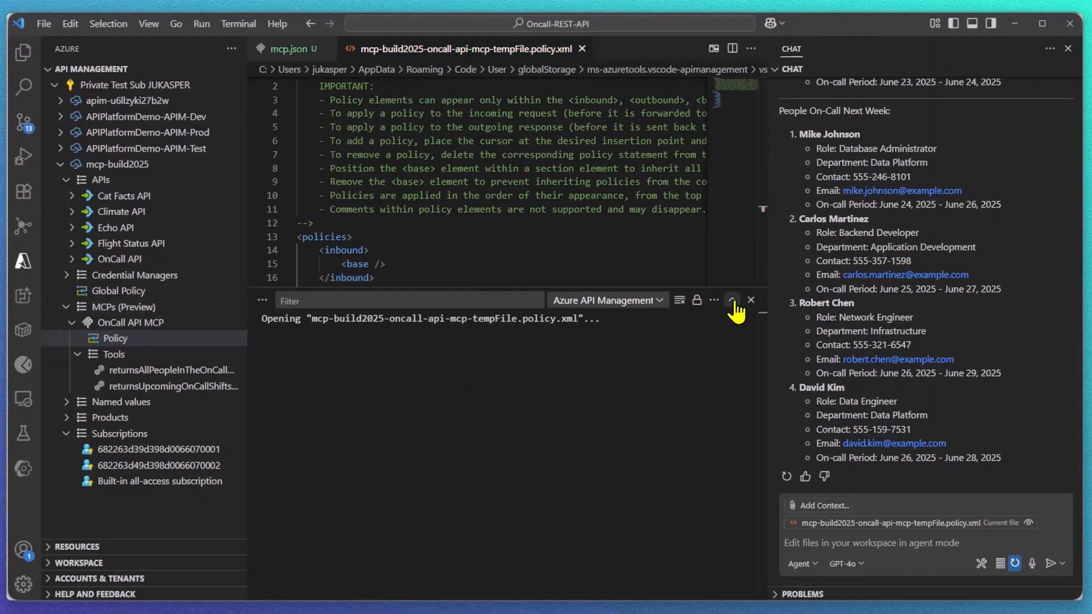
click(750, 299)
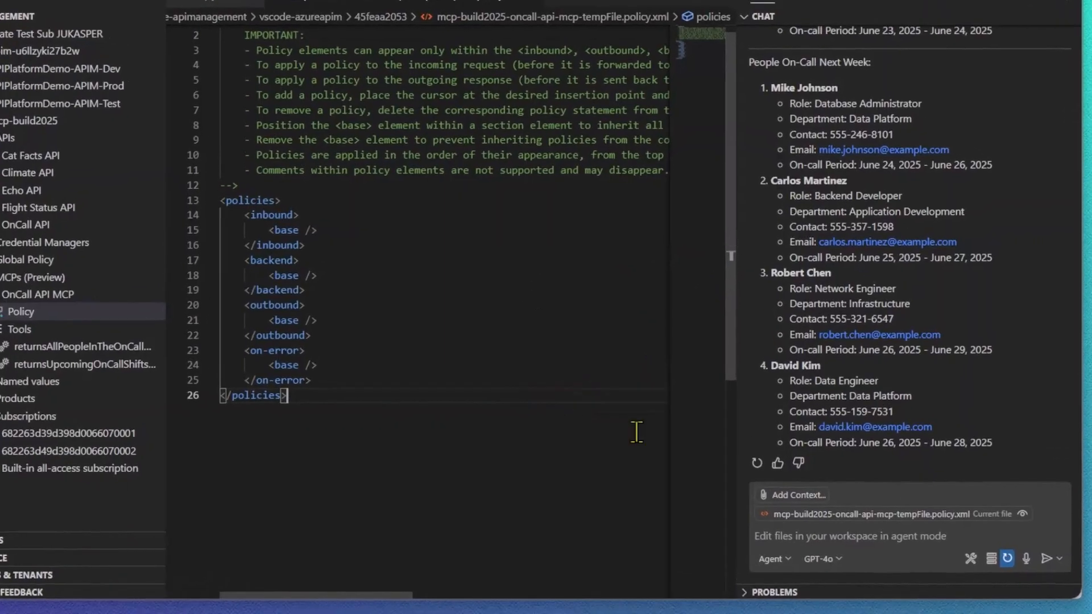
Ask Copilot for a simple 5-calls-per-60-seconds rate-limit policy and upload the edit to Azure.
text(write me a policy for azure api management that does rate limiting. keep it simple and limit it to 5 calls pe)
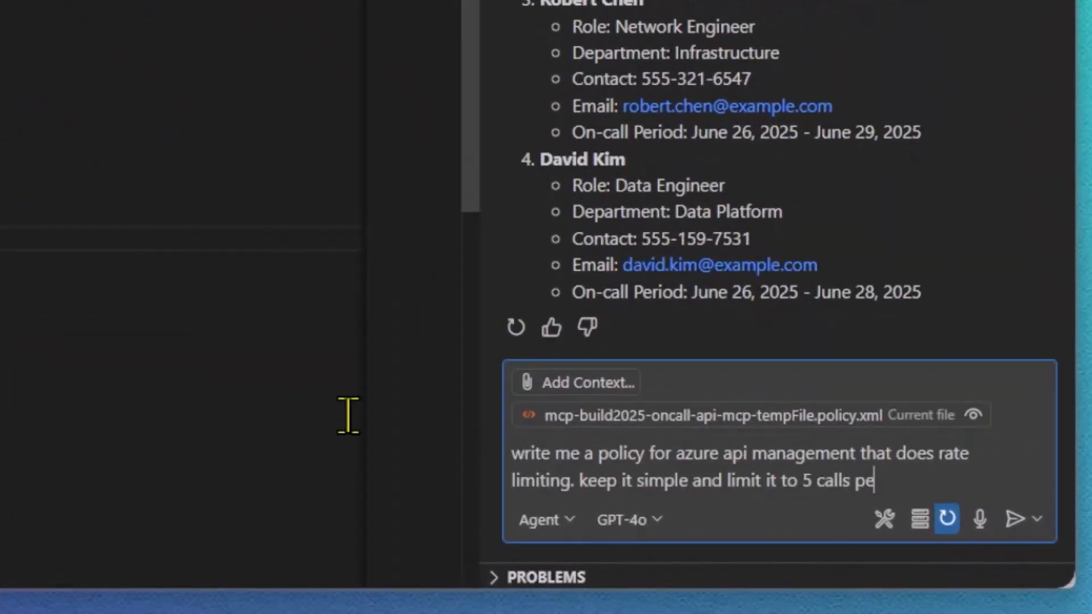
text(r 60 s)
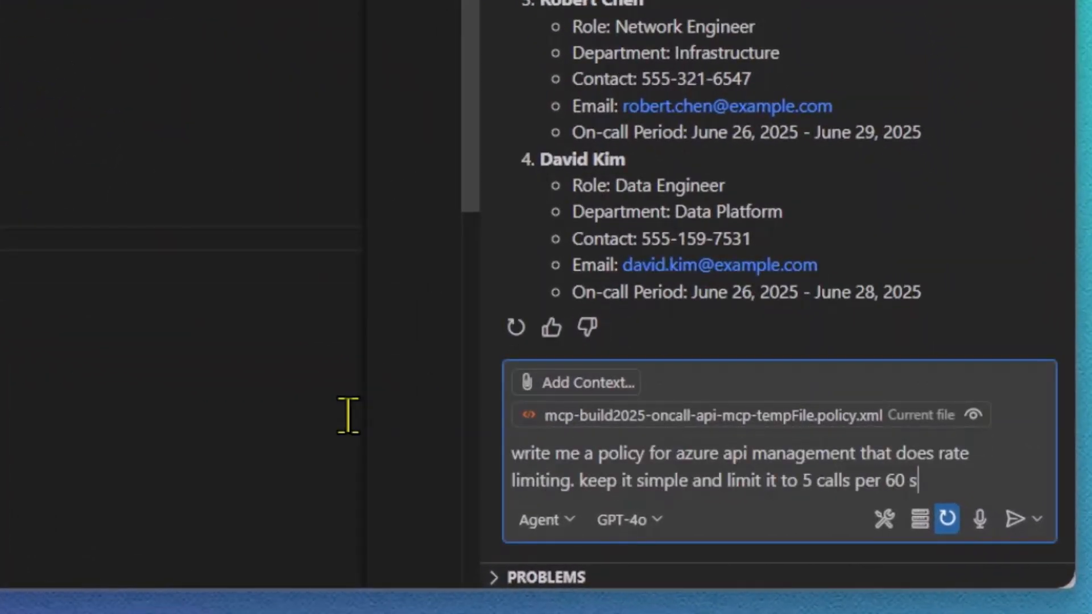
text(econds)
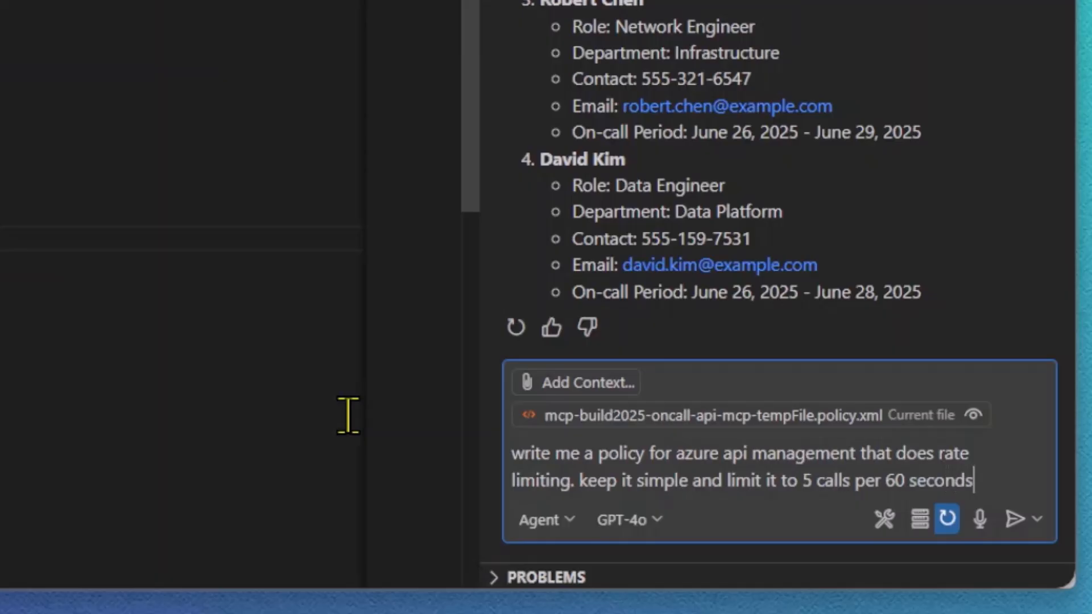
click(1014, 519)
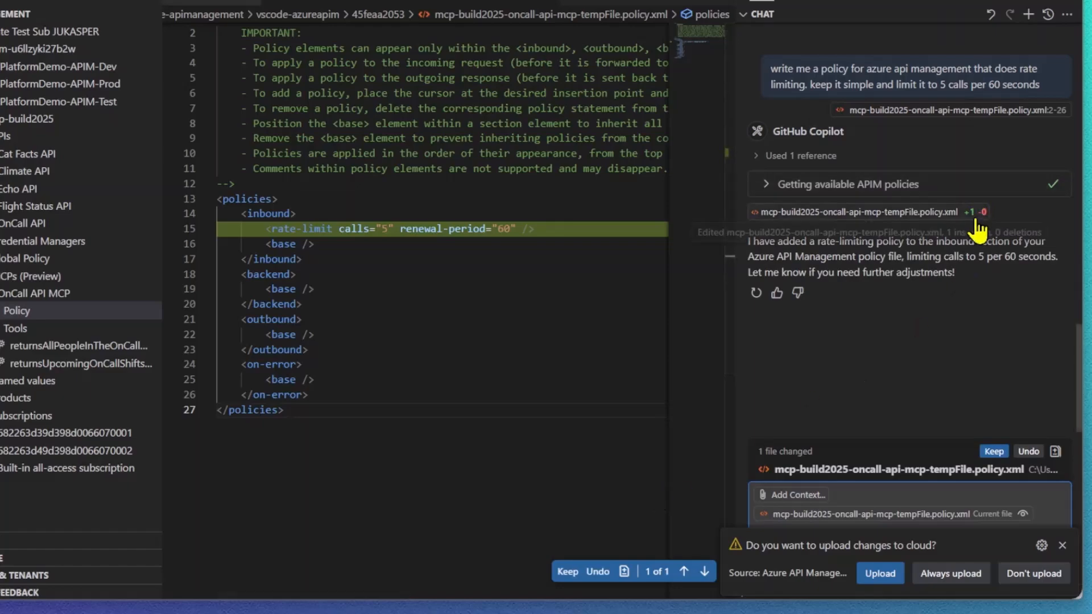
mouse_move(570, 574)
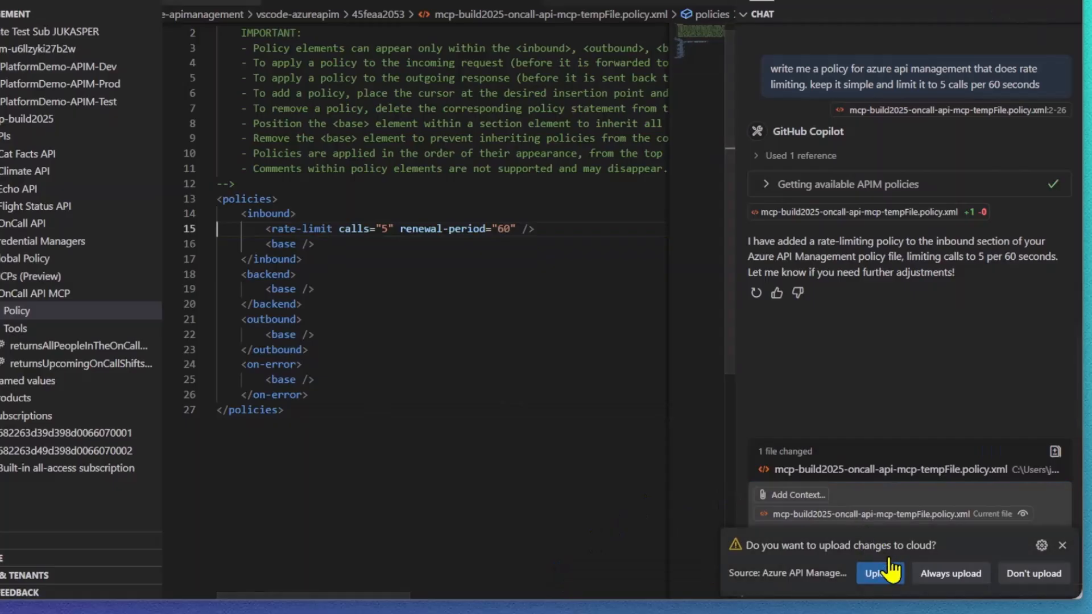
click(875, 573)
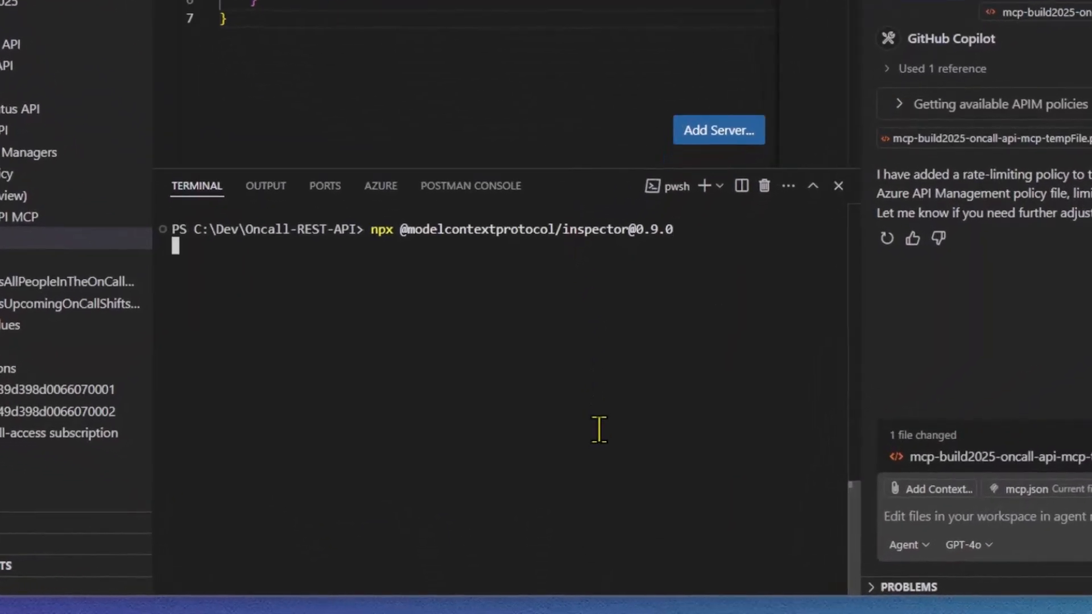
Launch MCP Inspector with npx and open its localhost page in the browser.
key(Return)
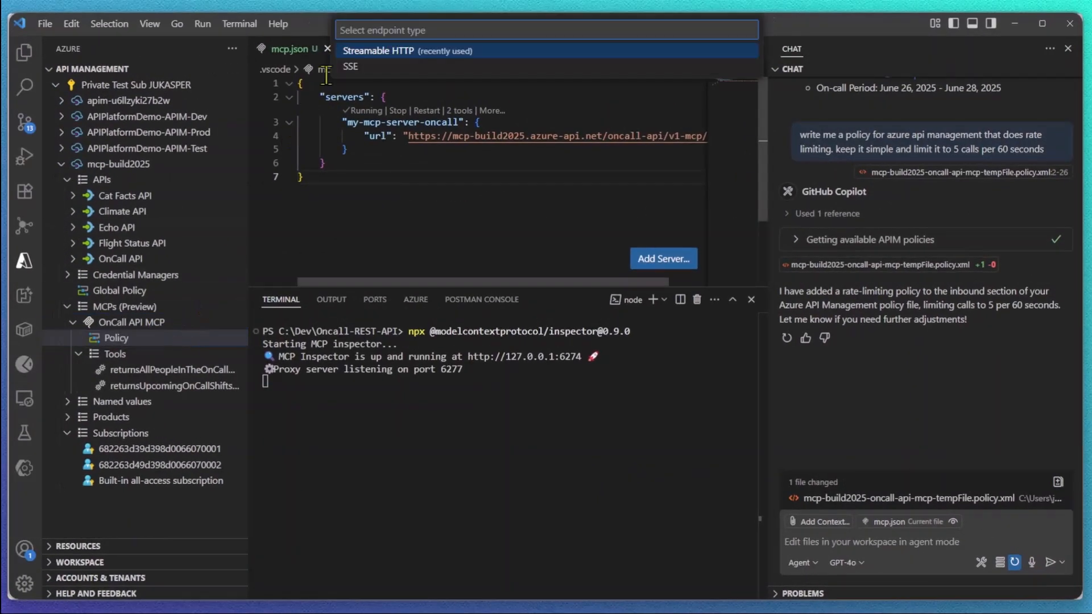
click(350, 66)
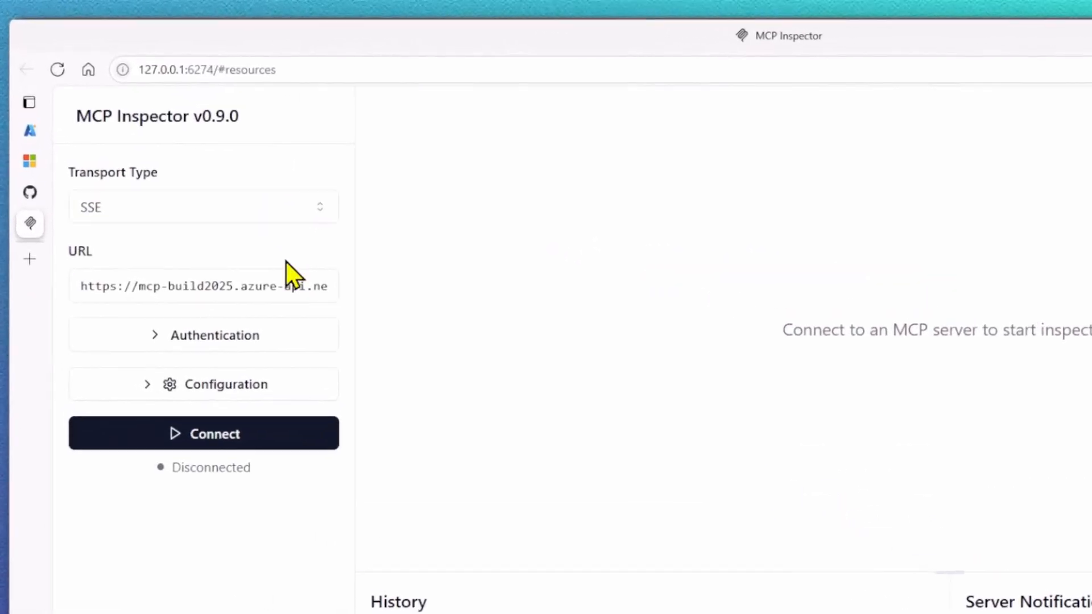
Connect to the OnCall MCP server, list its tools and run returnsUpcomingOnCallShifts.
click(204, 285)
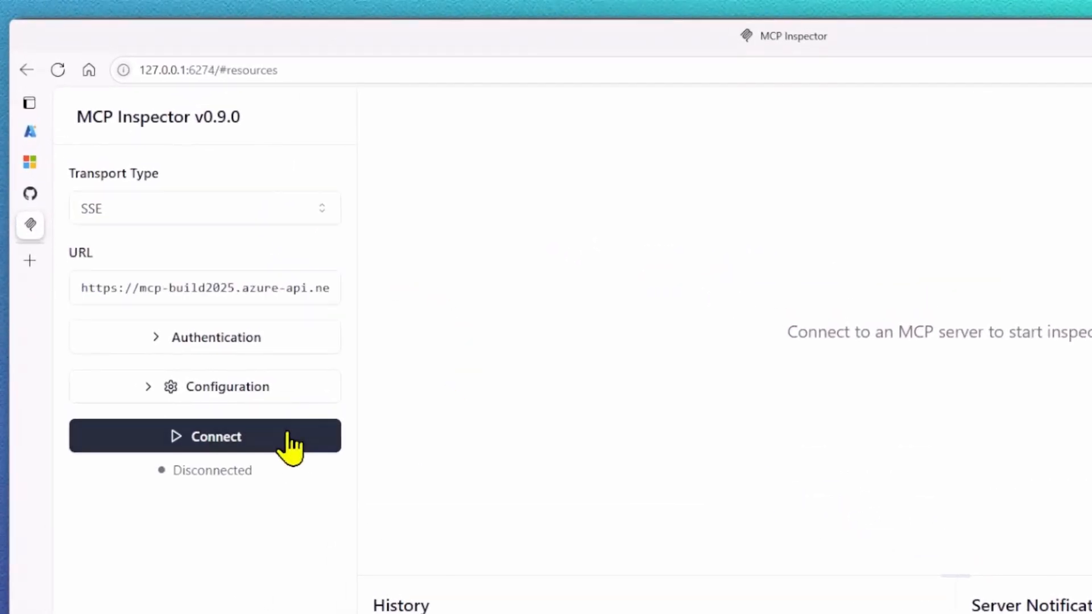
click(204, 436)
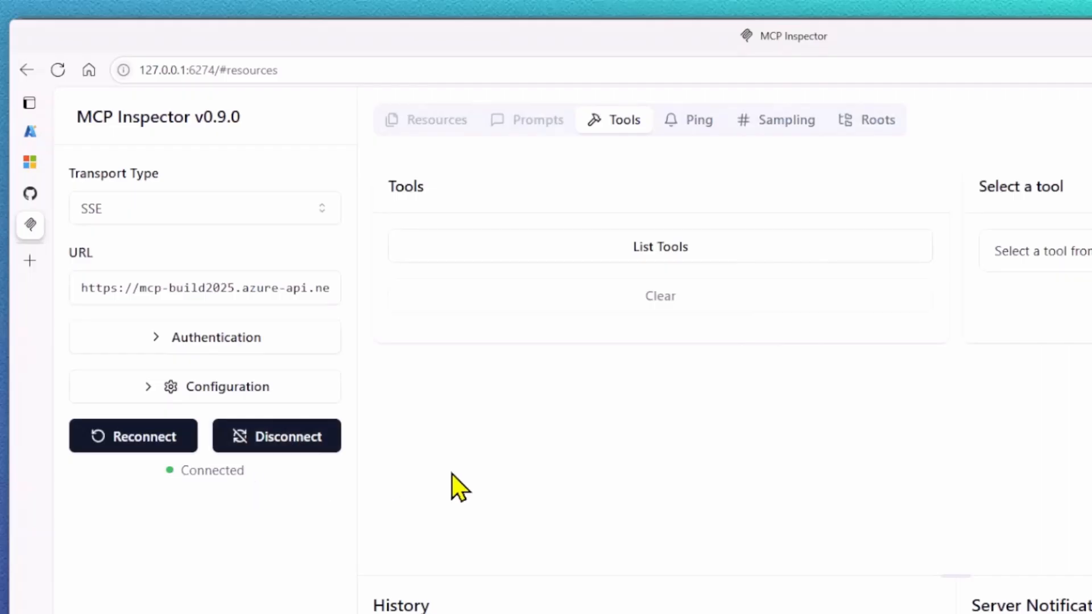
click(659, 245)
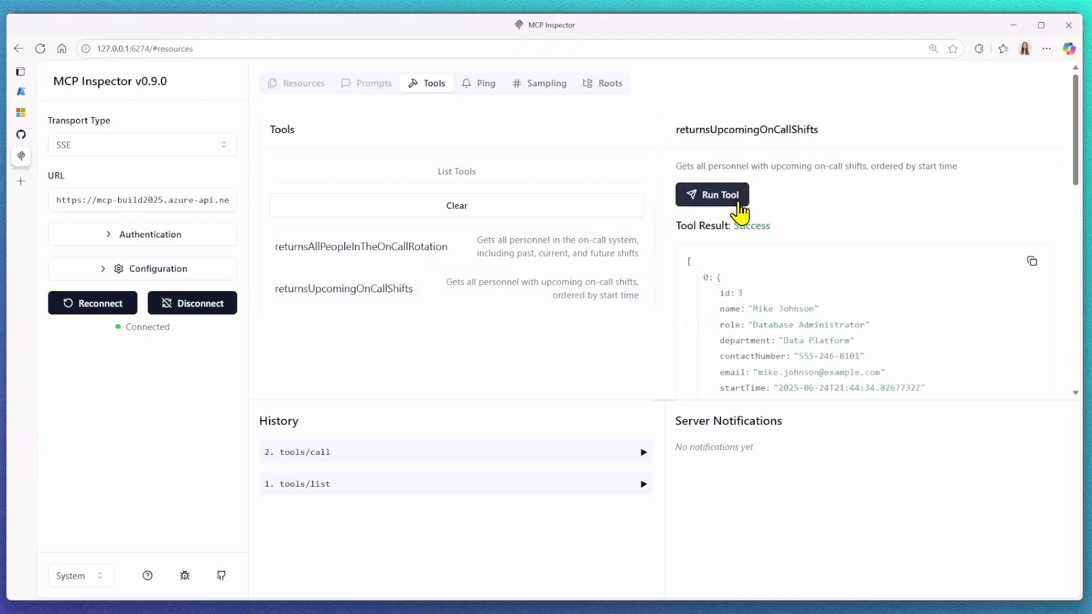
click(712, 195)
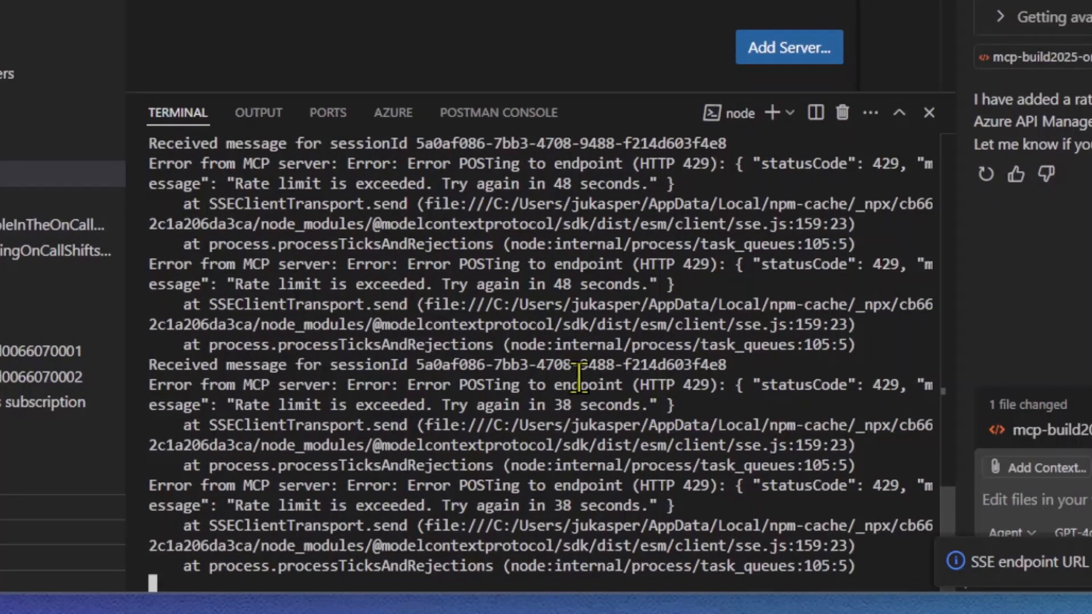
mouse_move(738, 386)
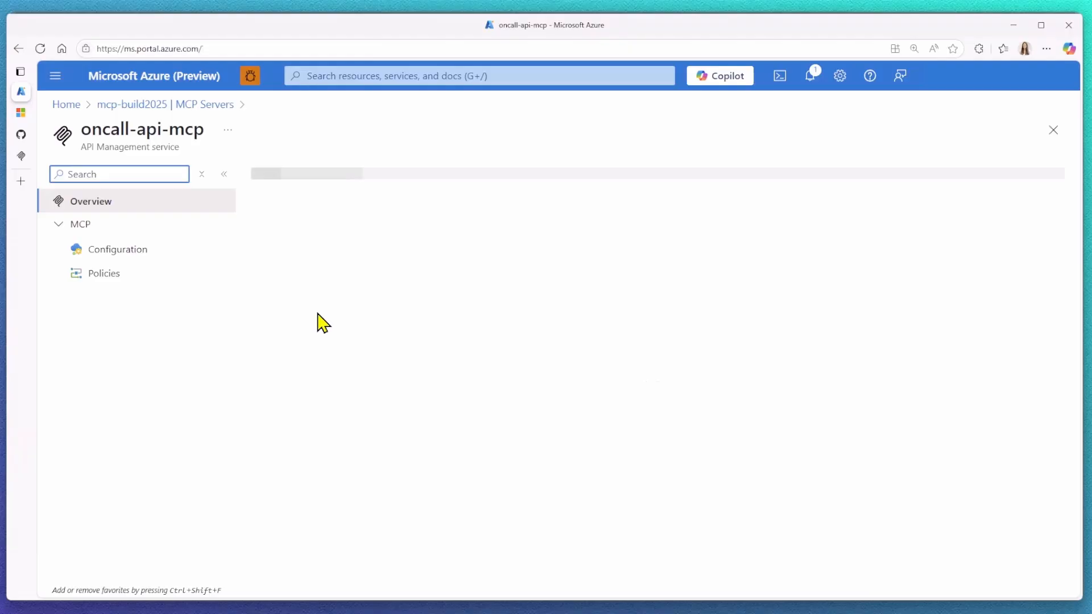
Uncheck 'Returns all people in the on-call rotation' so only upcoming shifts is exposed, and save.
click(117, 249)
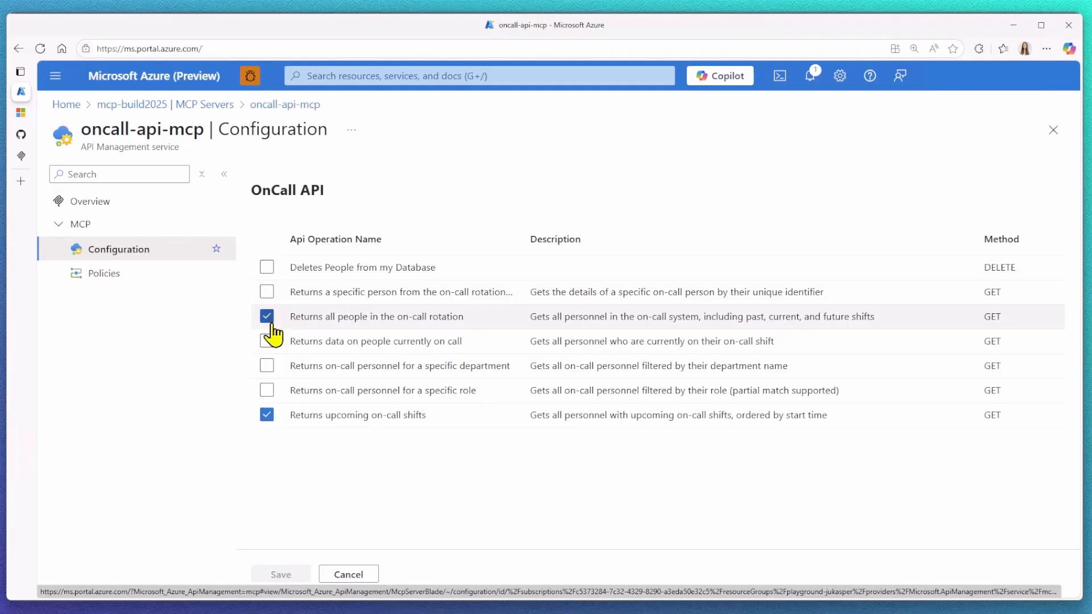
click(267, 316)
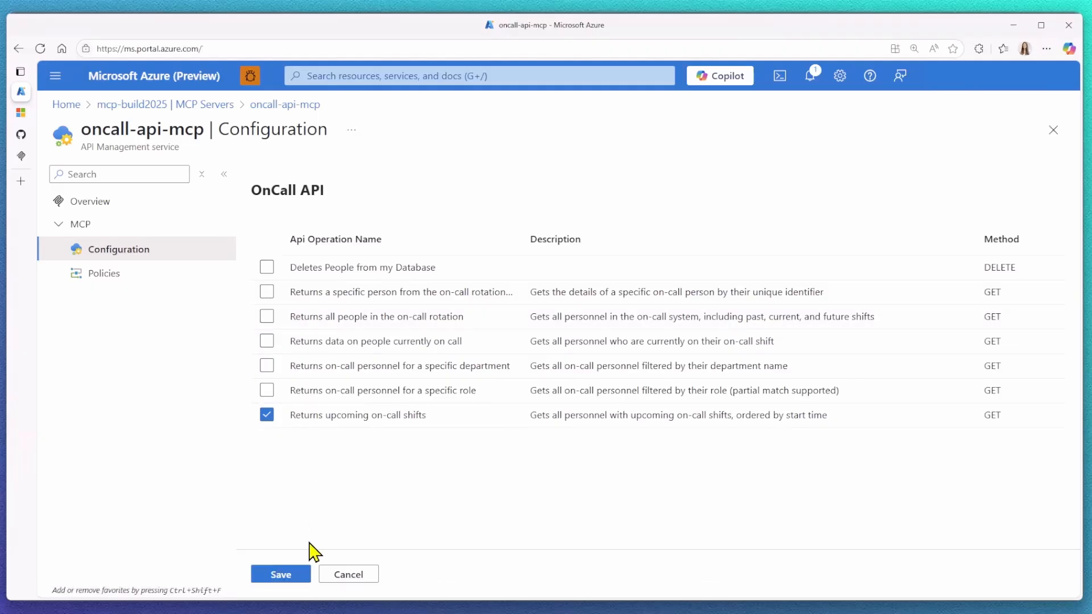
click(105, 273)
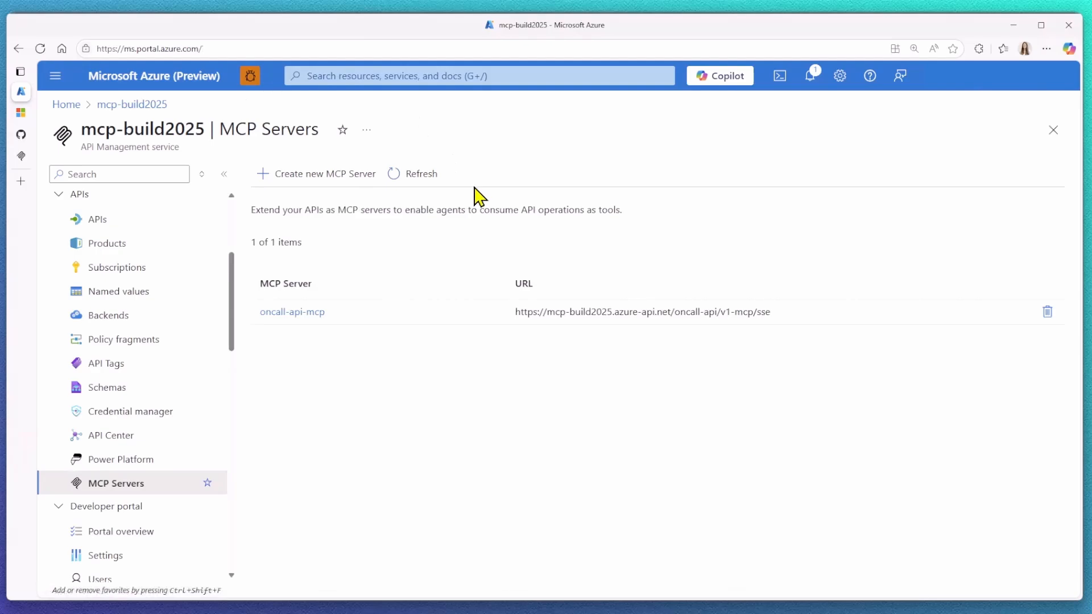
mouse_move(1048, 312)
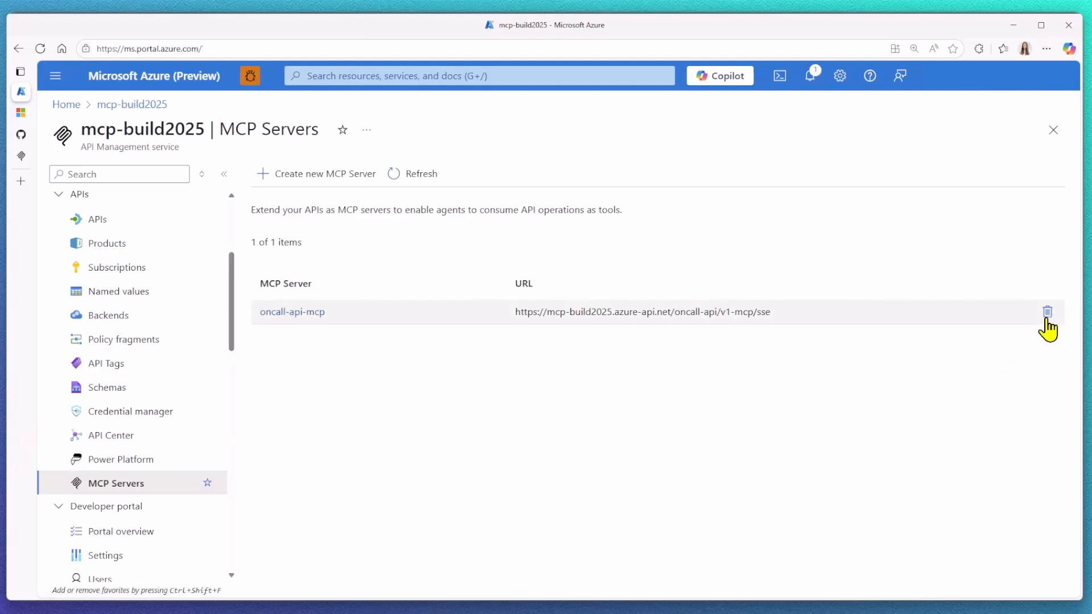
Navigate to the Azure/MCP GitHub repository's API Management MCP README.
scroll(down, 3)
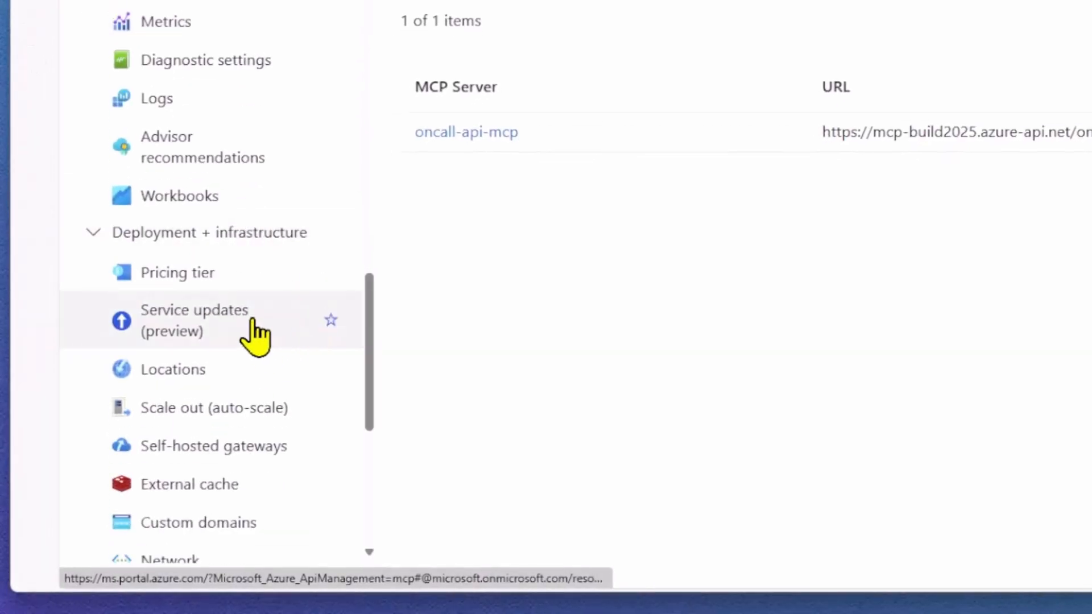
click(195, 310)
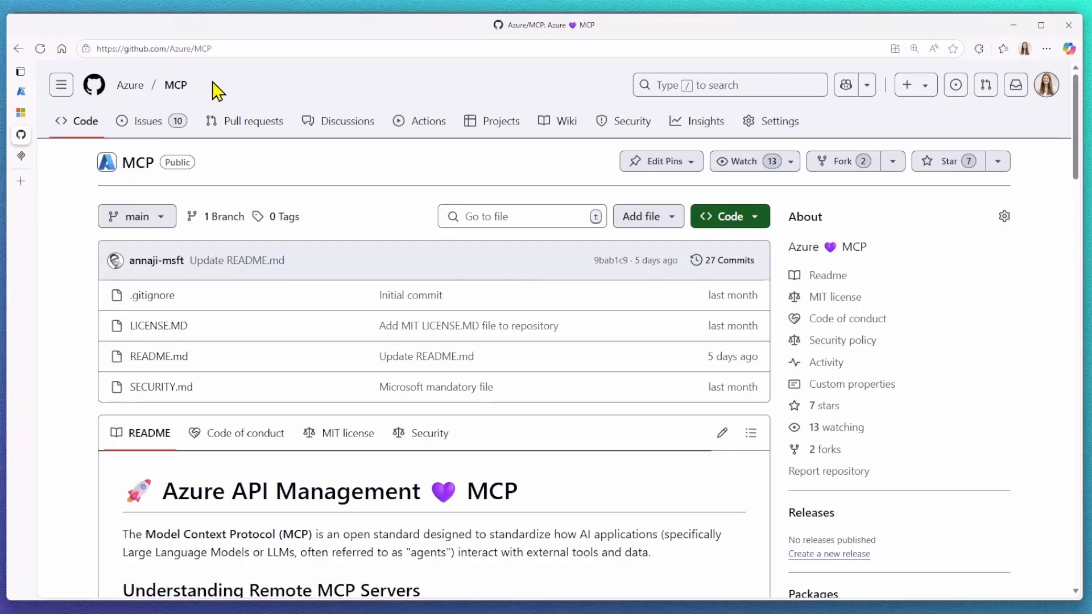
mouse_move(547, 495)
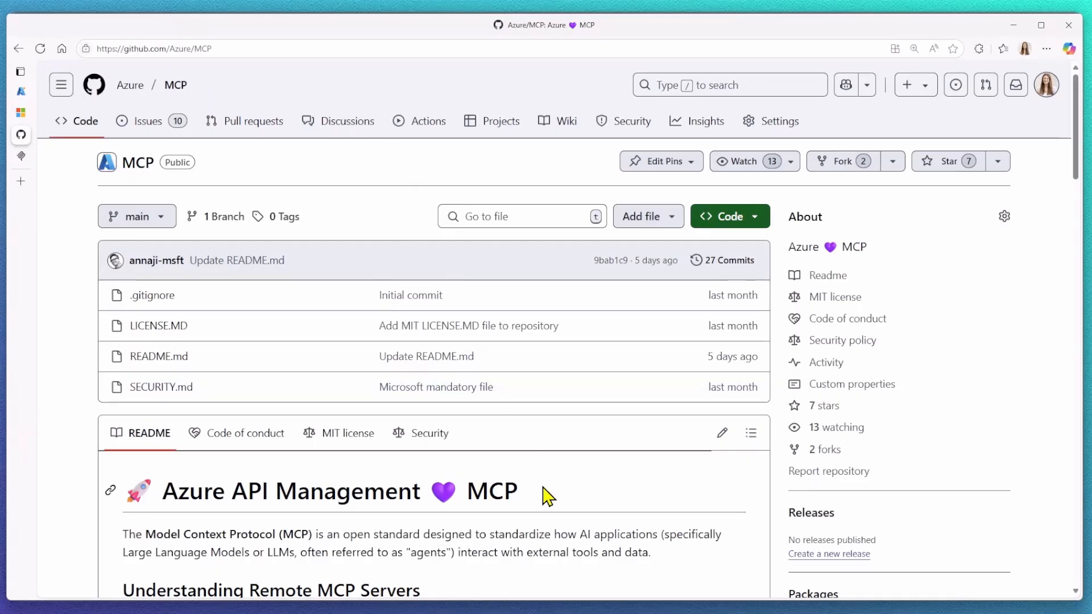